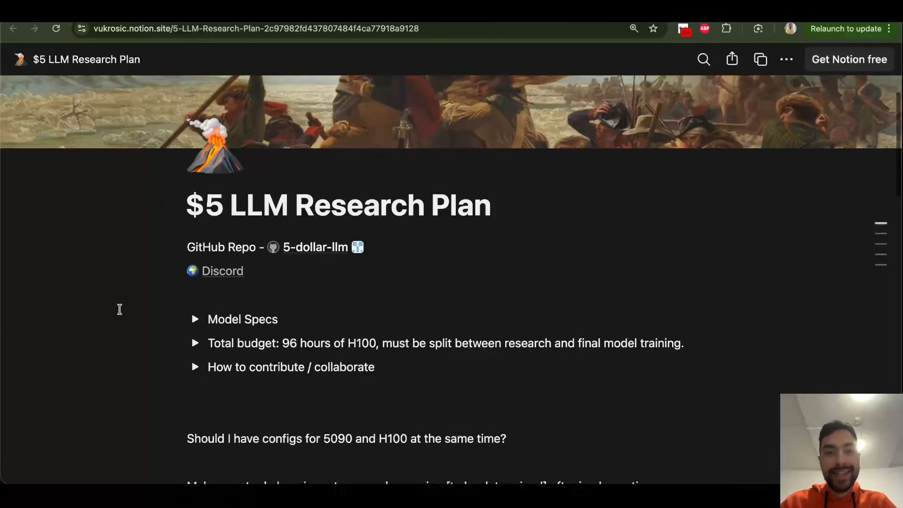
Step: Scroll through the 5-dollar-llm README and into the models folder listing
{"action": "scroll", "scroll_direction": "down", "scroll_amount": 3}
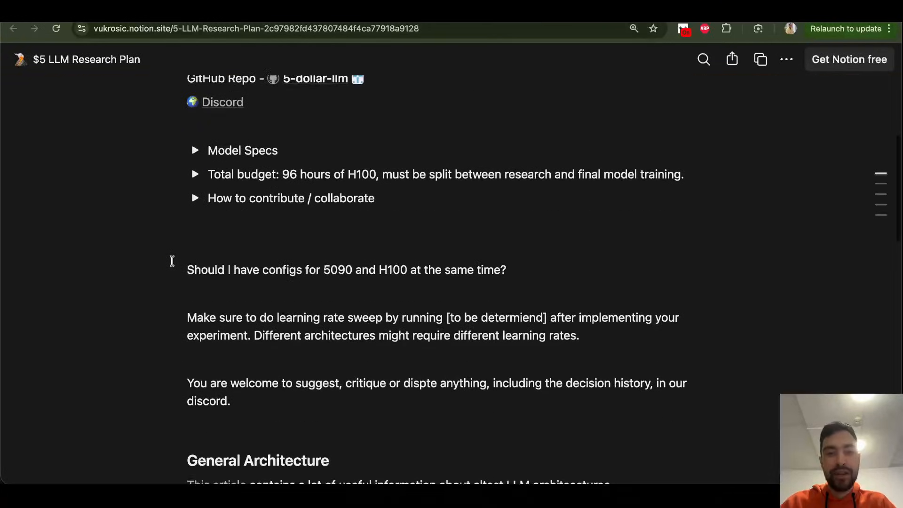
{"action": "scroll", "scroll_direction": "down", "scroll_amount": 3}
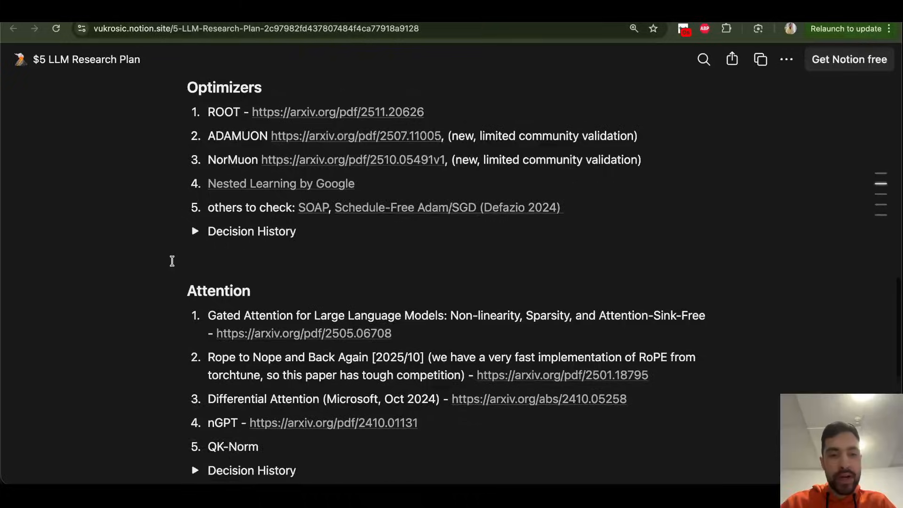
{"action": "scroll", "scroll_direction": "down", "scroll_amount": 3}
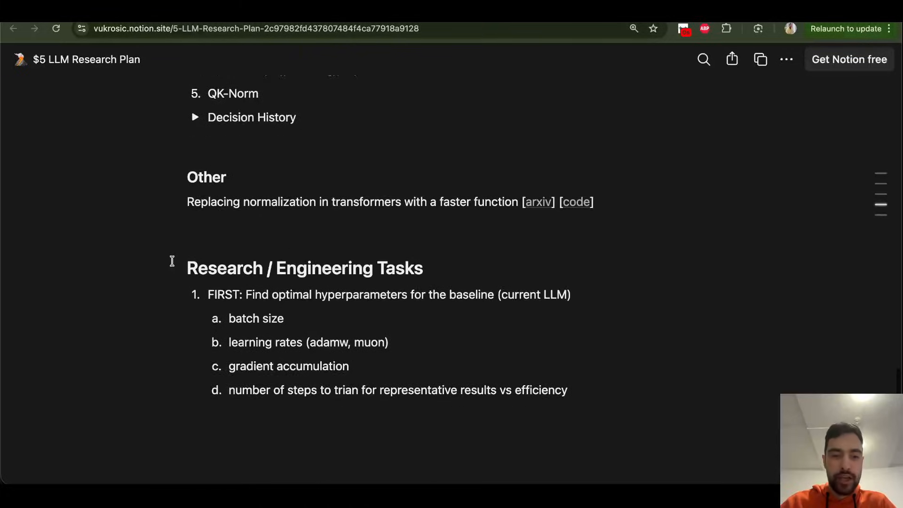
{"action": "scroll", "scroll_direction": "up", "scroll_amount": 3}
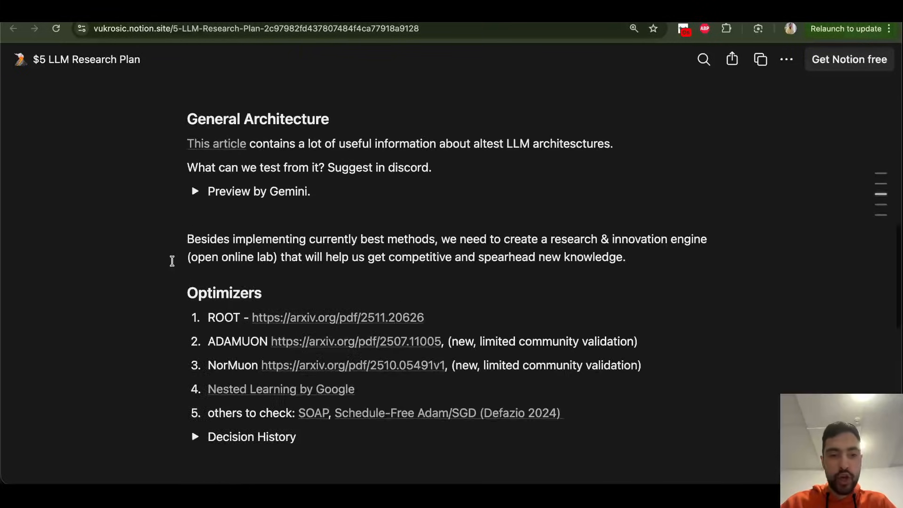
{"action": "scroll", "scroll_direction": "up", "scroll_amount": 3}
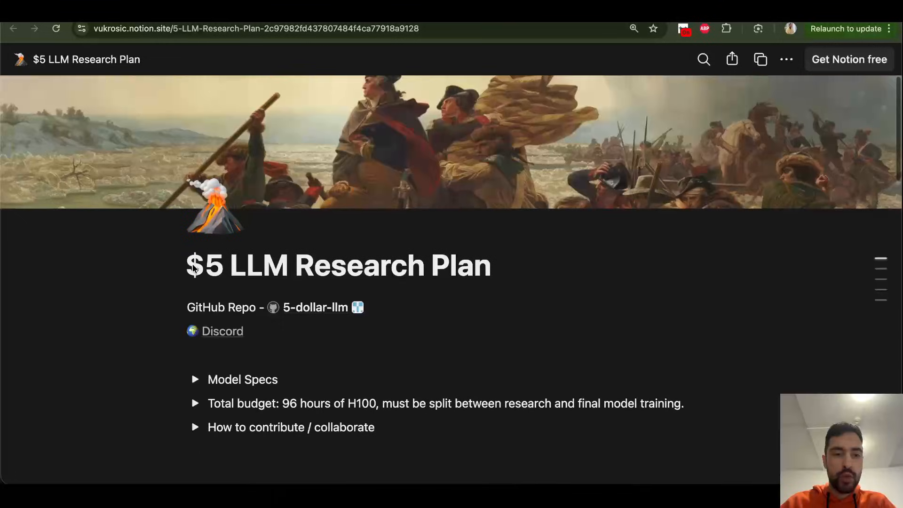
{"action": "scroll", "scroll_direction": "down", "scroll_amount": 3}
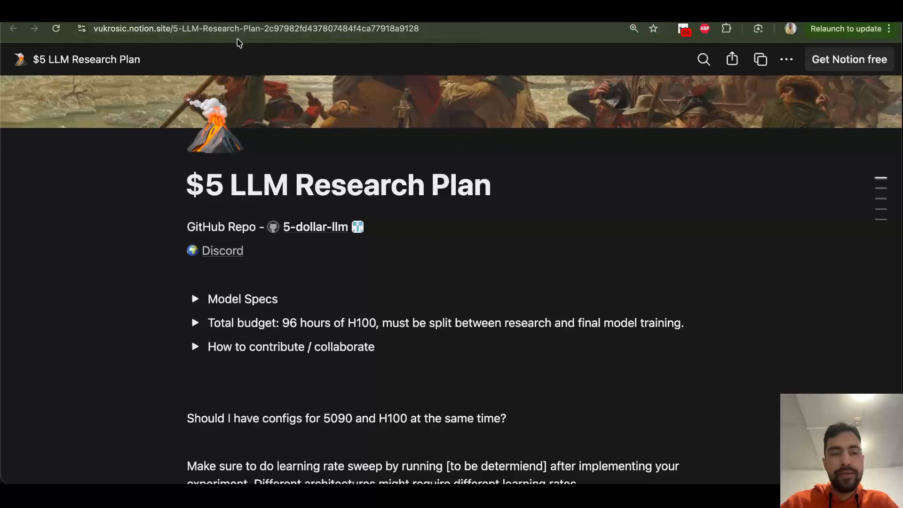
{"action": "scroll", "scroll_direction": "down", "scroll_amount": 3}
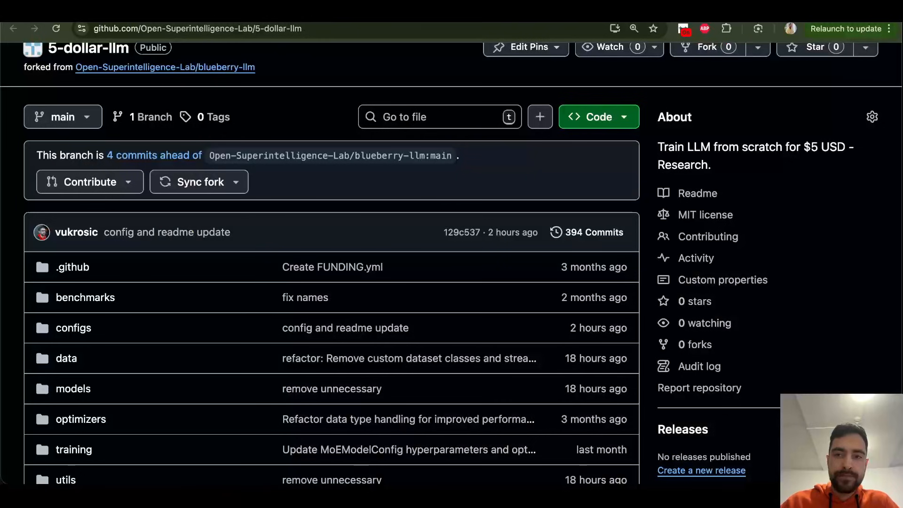
Step: Scroll through models/components.py to read the expert and TopKRouter code
{"action": "scroll", "scroll_direction": "down", "scroll_amount": 3}
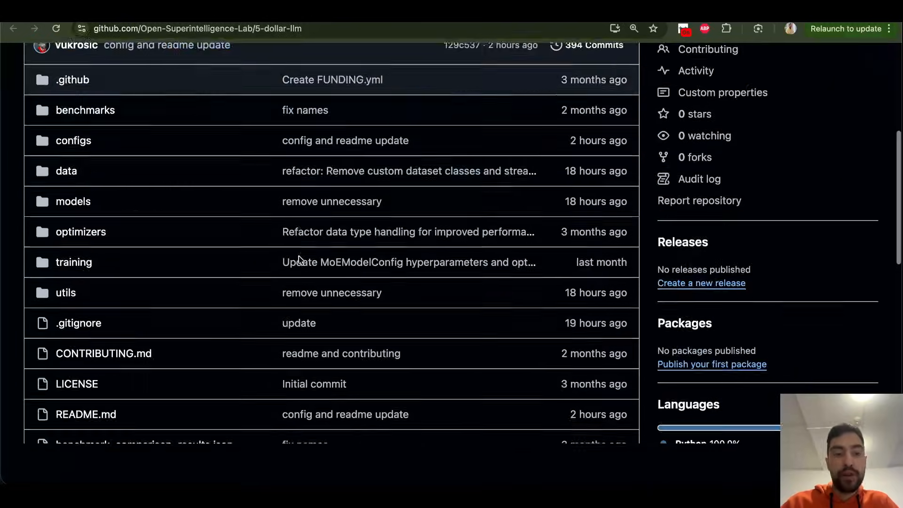
{"action": "scroll", "scroll_direction": "down", "scroll_amount": 3}
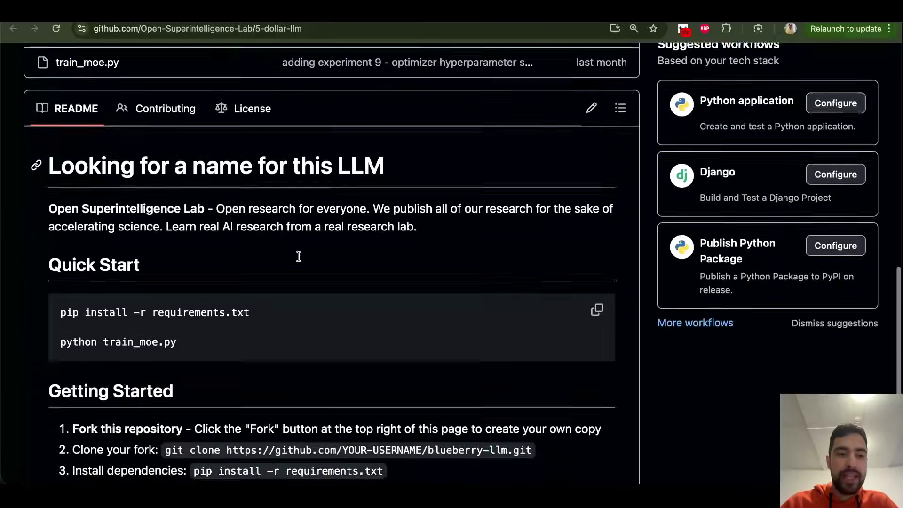
{"action": "scroll", "scroll_direction": "down", "scroll_amount": 3}
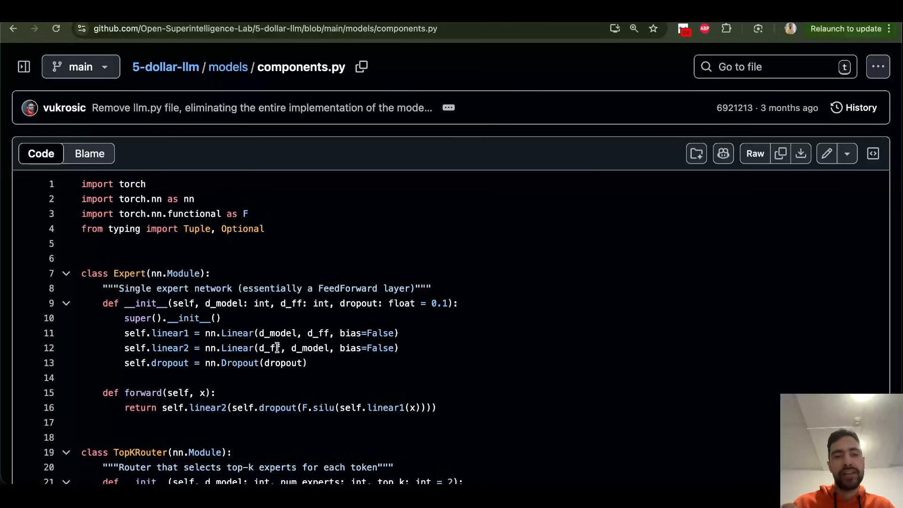
{"action": "scroll", "scroll_direction": "down", "scroll_amount": 3}
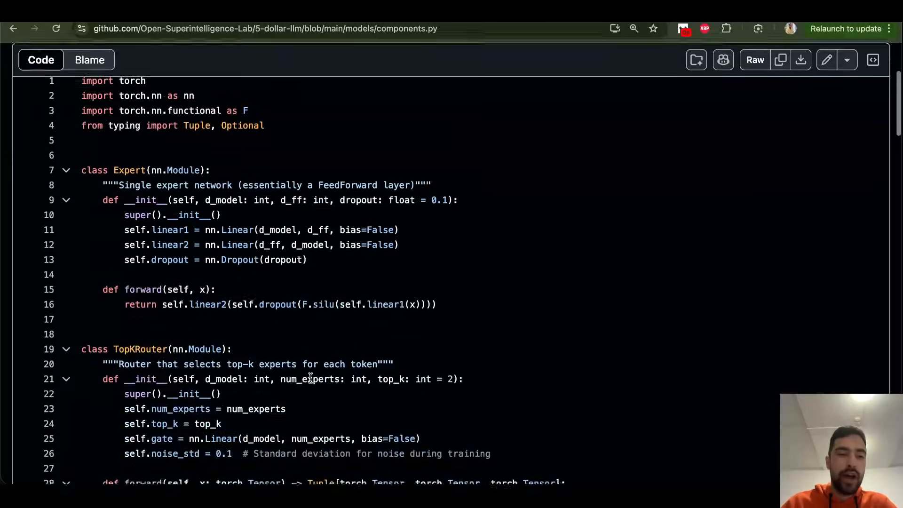
{"action": "scroll", "scroll_direction": "down", "scroll_amount": 3}
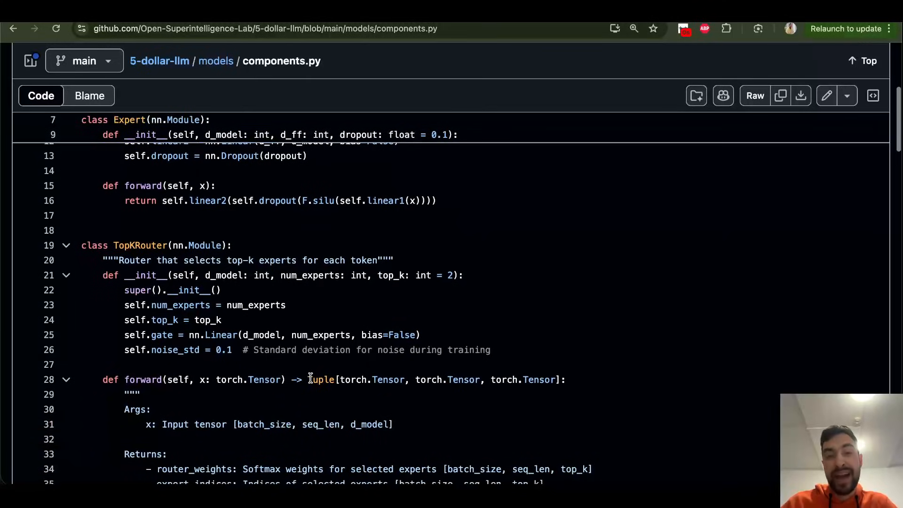
{"action": "scroll", "scroll_direction": "down", "scroll_amount": 3}
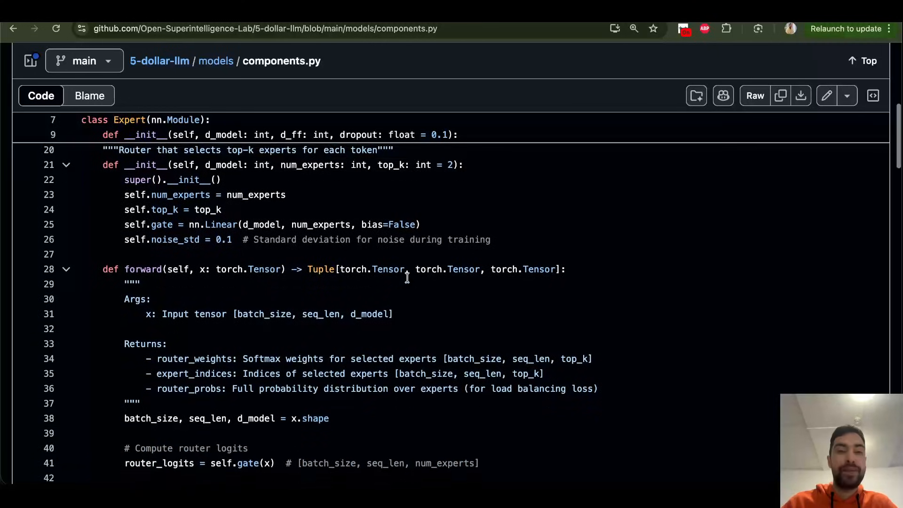
{"action": "scroll", "scroll_direction": "down", "scroll_amount": 3}
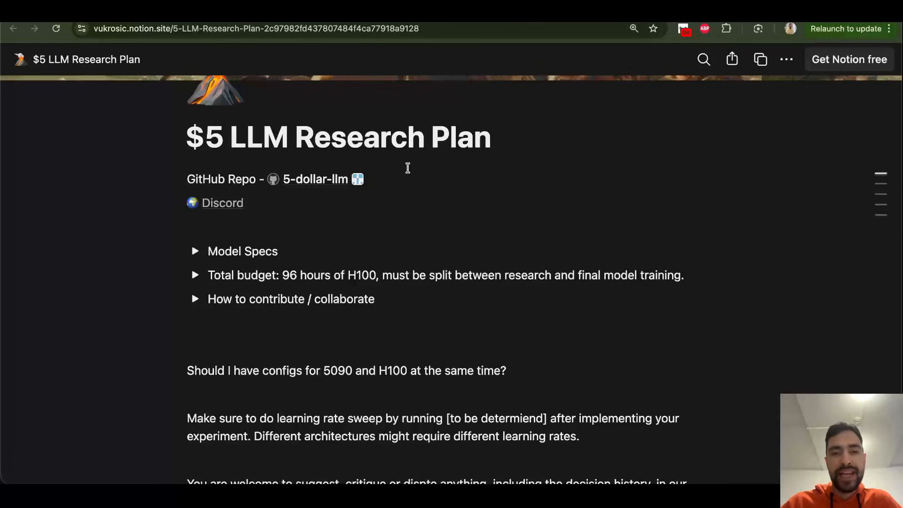
{"action": "mouse_move", "coordinate": [193, 255]}
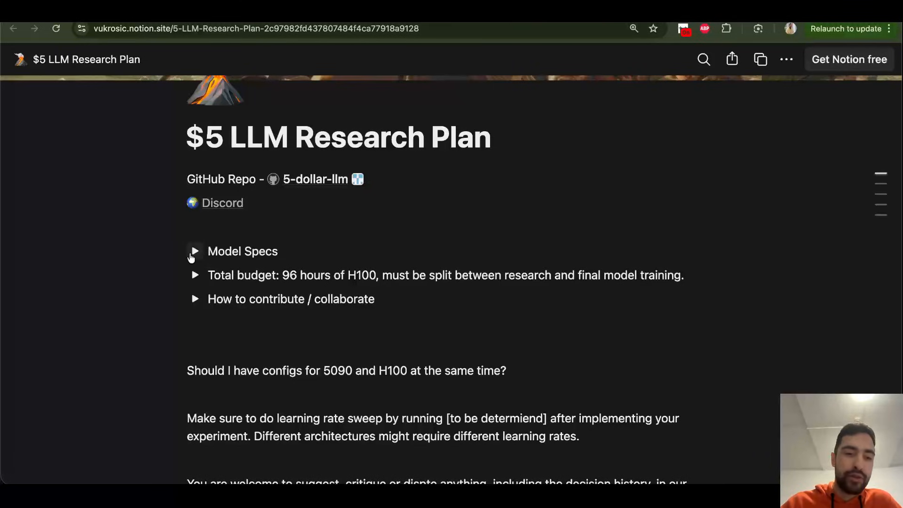
Step: Expand Model Specs, highlight the SmolLM-corpus dataset name and scroll to the research tasks
{"action": "scroll", "scroll_direction": "down", "scroll_amount": 3}
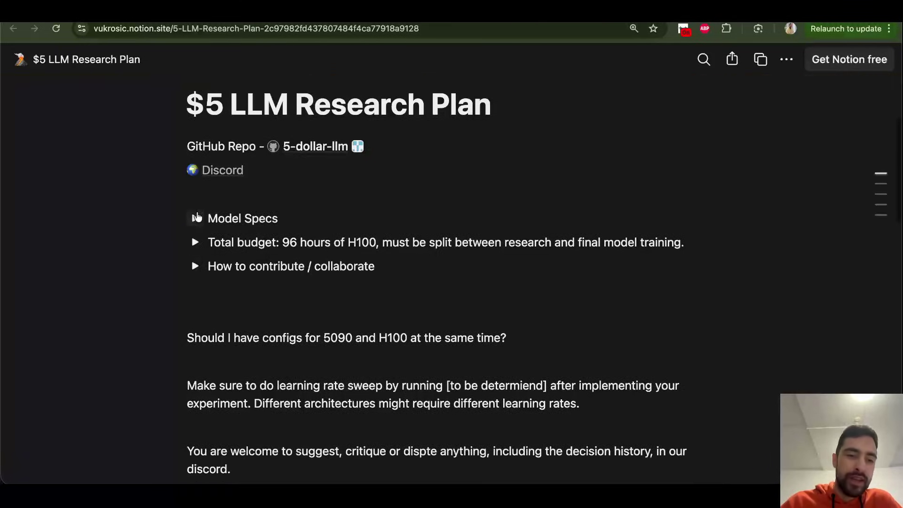
{"action": "left_click", "coordinate": [193, 218]}
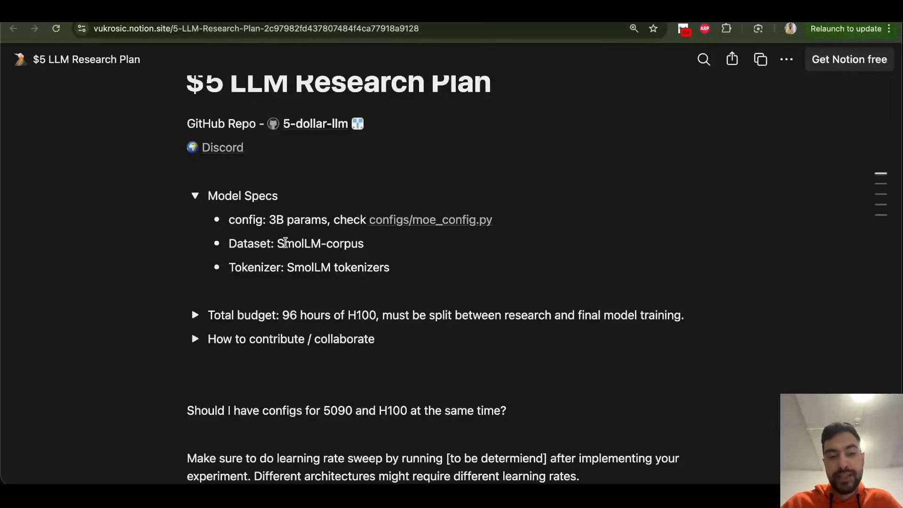
{"action": "double_click", "coordinate": [320, 243]}
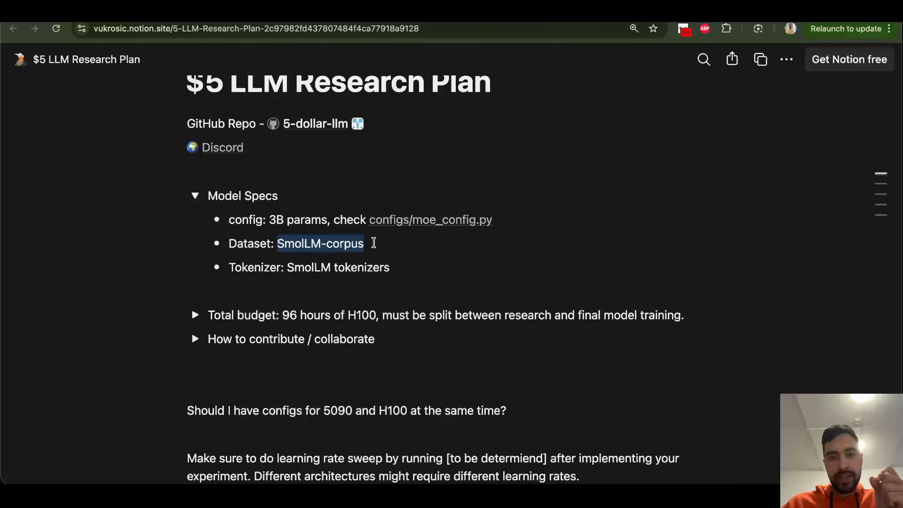
{"action": "scroll", "scroll_direction": "down", "scroll_amount": 3}
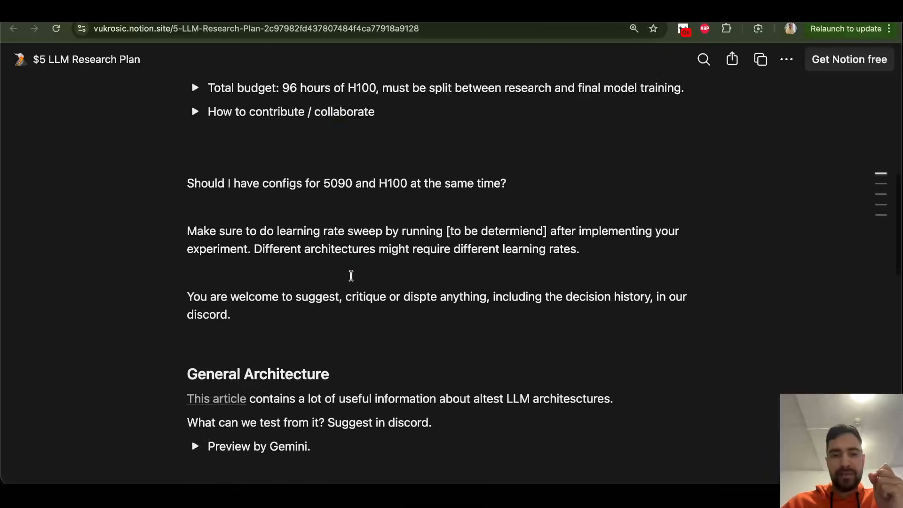
{"action": "scroll", "scroll_direction": "down", "scroll_amount": 3}
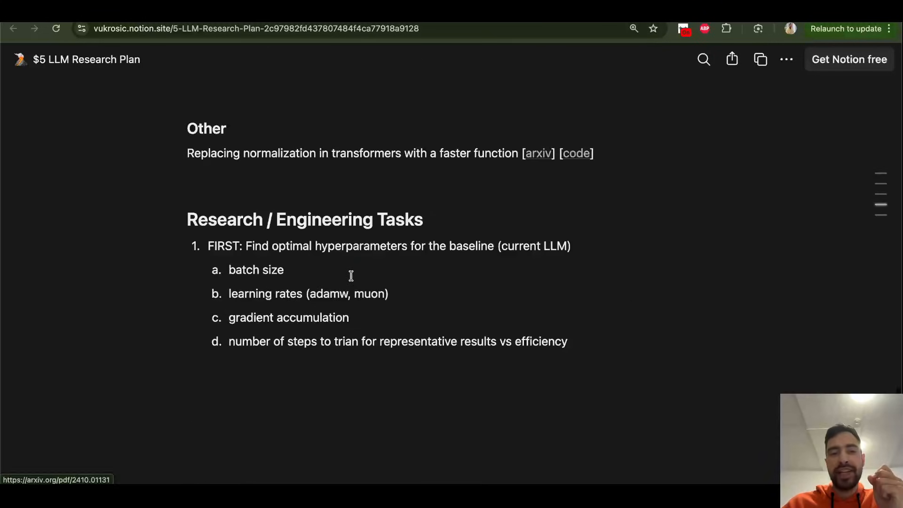
{"action": "scroll", "scroll_direction": "down", "scroll_amount": 3}
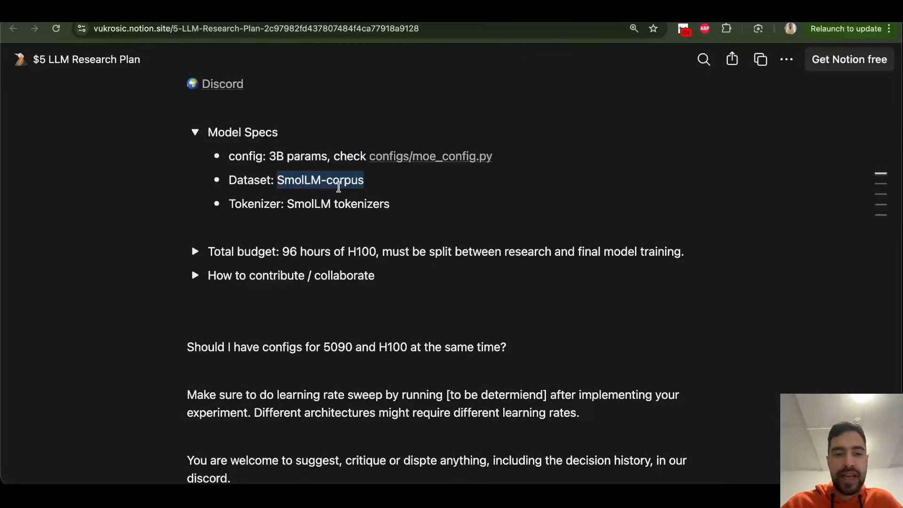
{"action": "scroll", "scroll_direction": "down", "scroll_amount": 3}
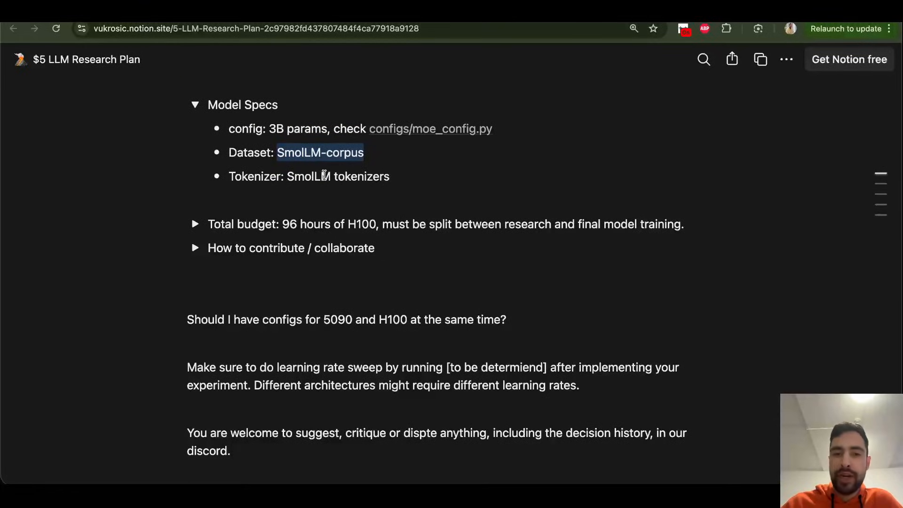
Step: Highlight the 96 hours and H100 figures in the total budget line
{"action": "left_click", "coordinate": [96, 245]}
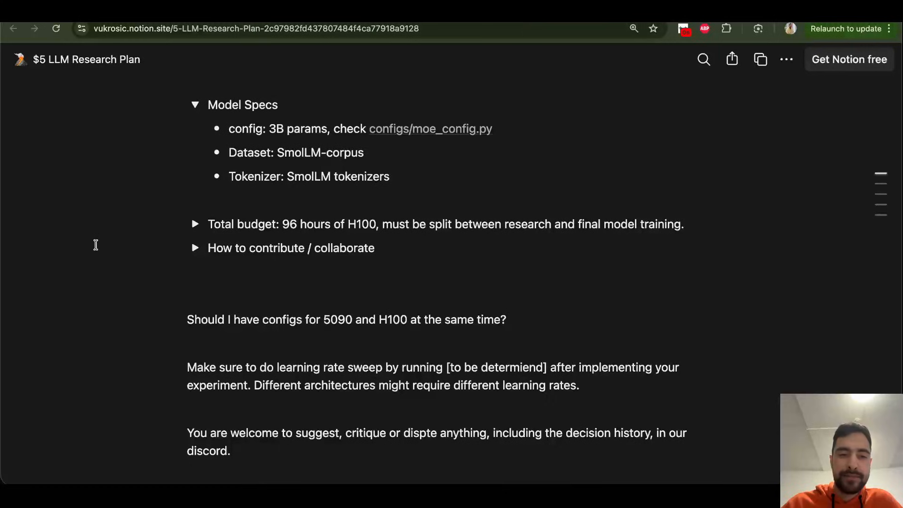
{"action": "double_click", "coordinate": [301, 224]}
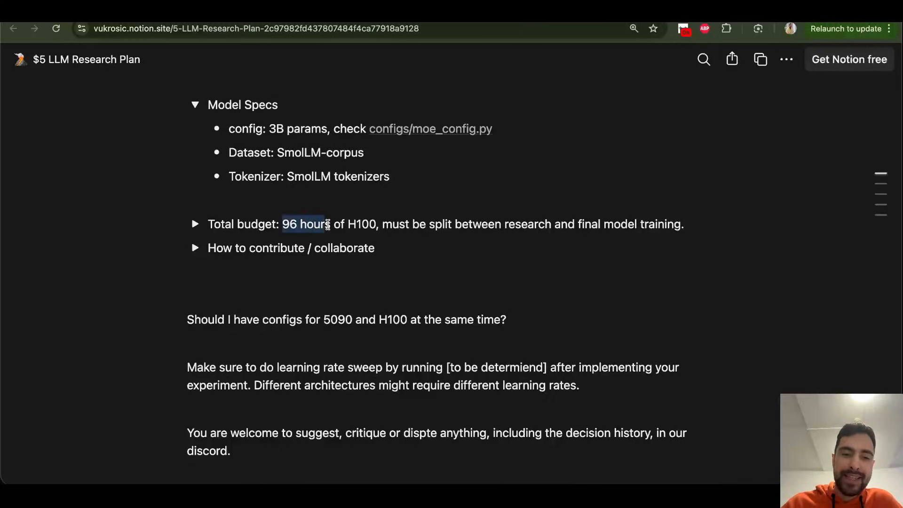
{"action": "double_click", "coordinate": [361, 224]}
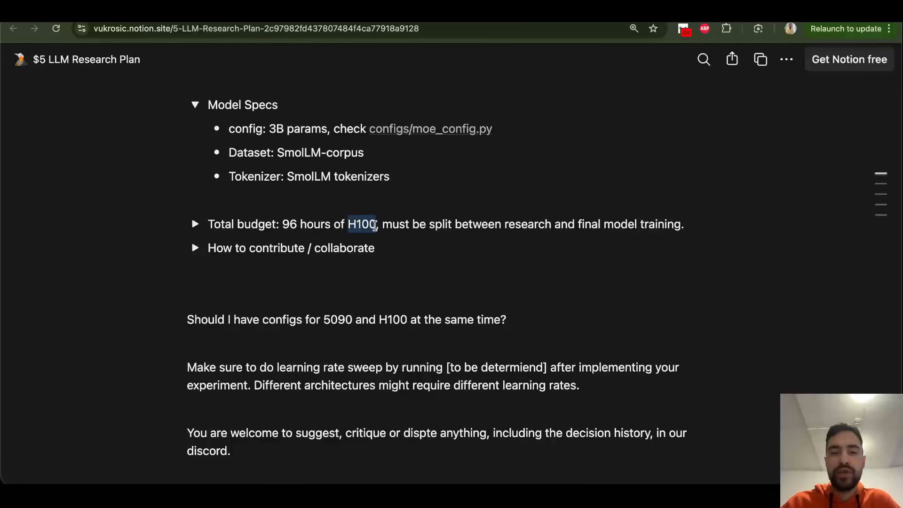
{"action": "double_click", "coordinate": [290, 223]}
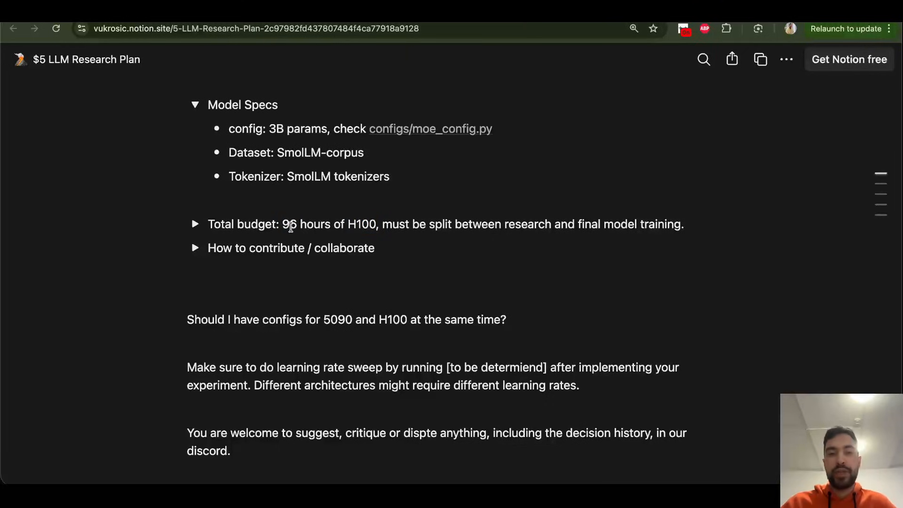
Step: Expand Total budget, highlight the 2xH100 option and scroll its DDP-versus-Nanotron decision matrix
{"action": "left_click", "coordinate": [195, 224]}
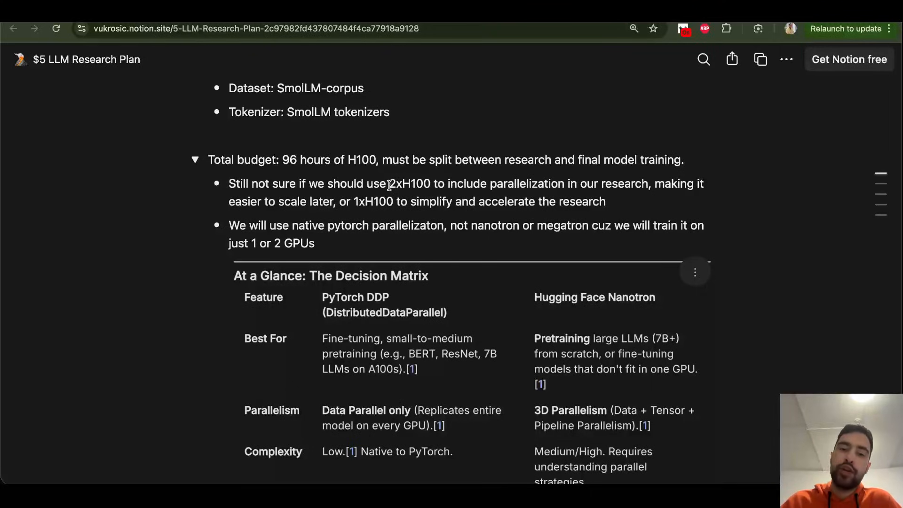
{"action": "double_click", "coordinate": [407, 183]}
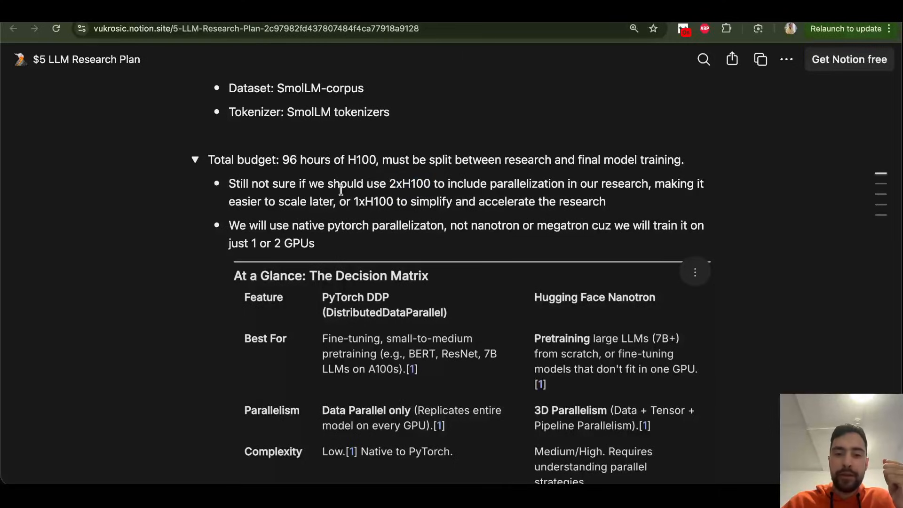
{"action": "double_click", "coordinate": [406, 184]}
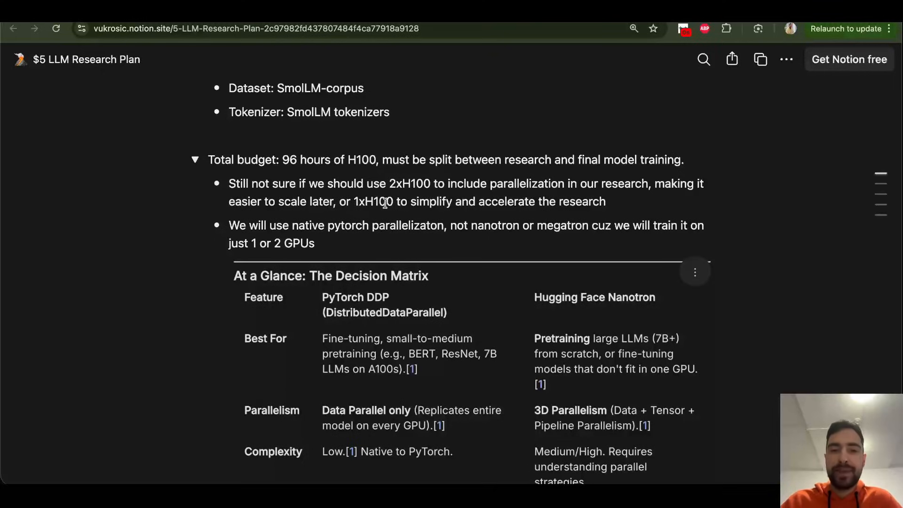
{"action": "mouse_move", "coordinate": [86, 263]}
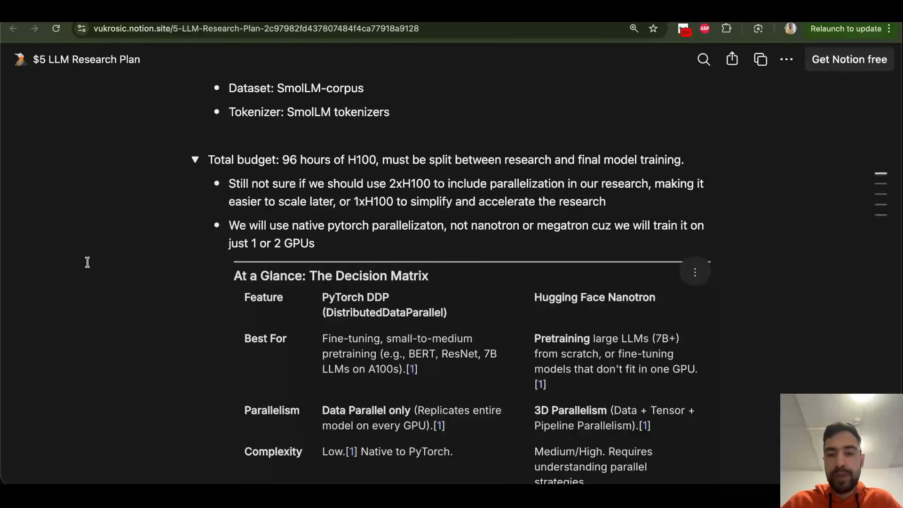
{"action": "scroll", "scroll_direction": "down", "scroll_amount": 3}
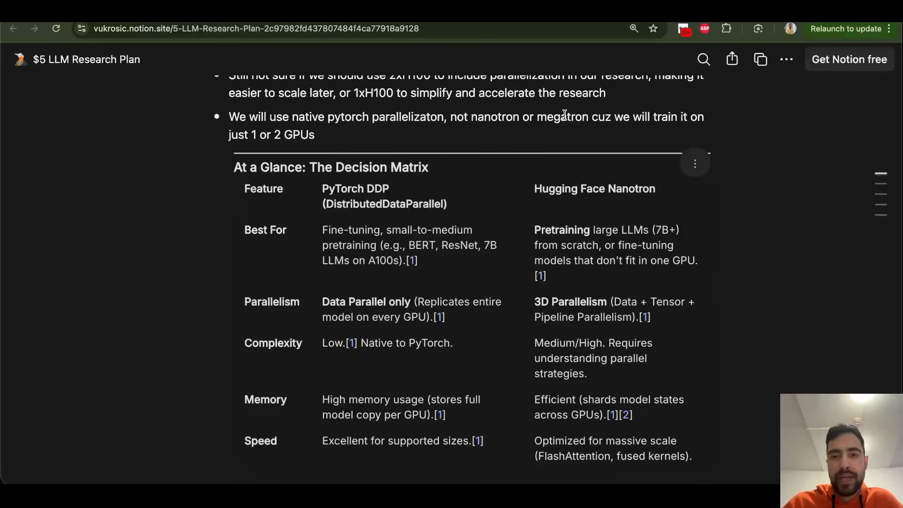
{"action": "mouse_move", "coordinate": [506, 123]}
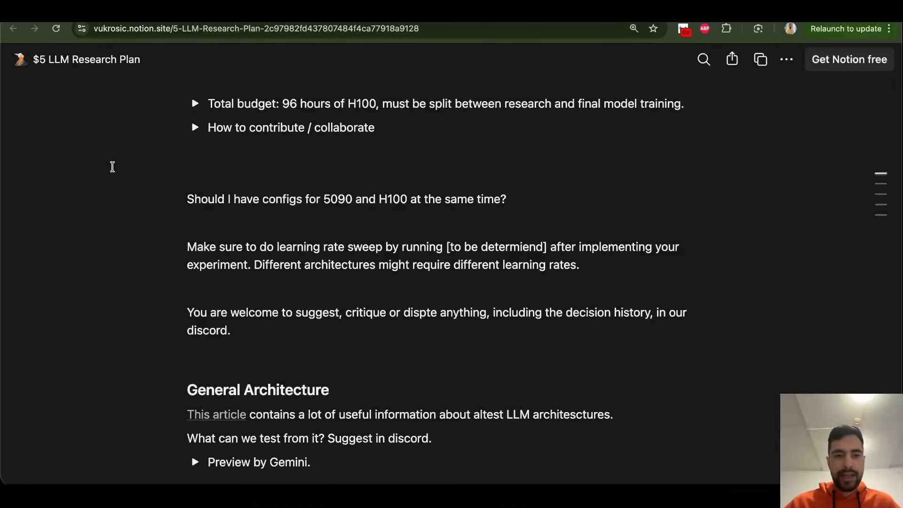
Step: Expand How to contribute / collaborate and select its three workflow paragraphs
{"action": "left_click", "coordinate": [196, 128]}
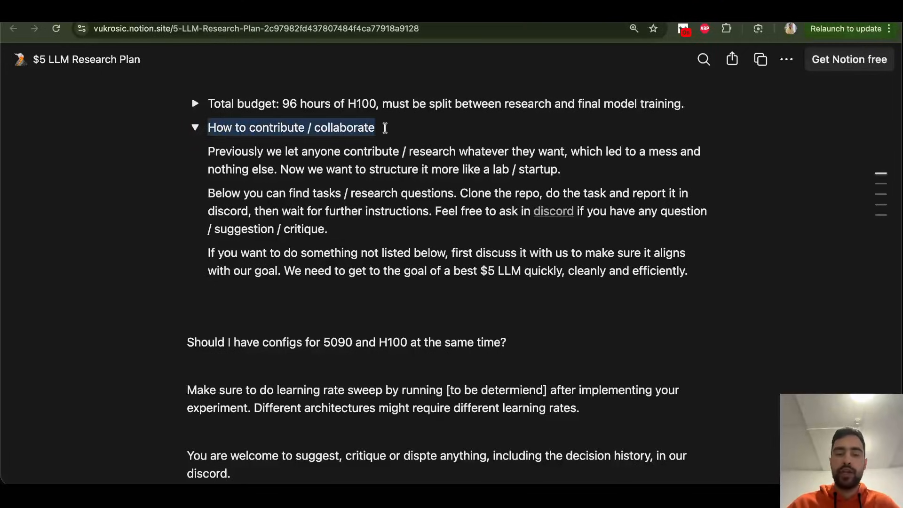
{"action": "left_click", "coordinate": [109, 200]}
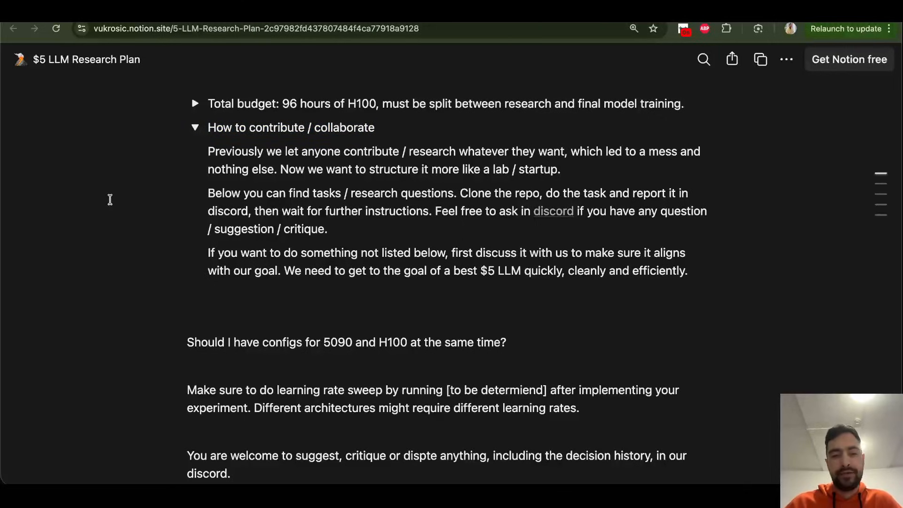
{"action": "left_click_drag", "start_coordinate": [207, 150], "coordinate": [686, 271]}
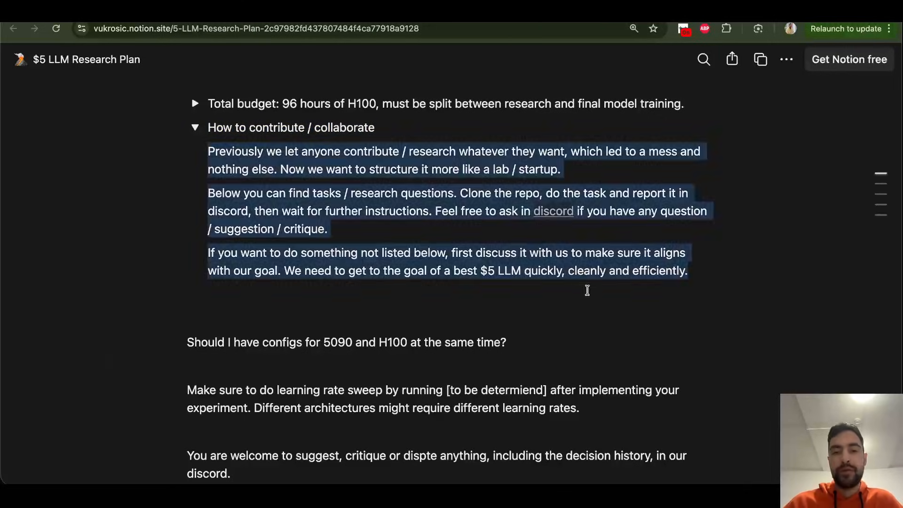
{"action": "left_click", "coordinate": [105, 244]}
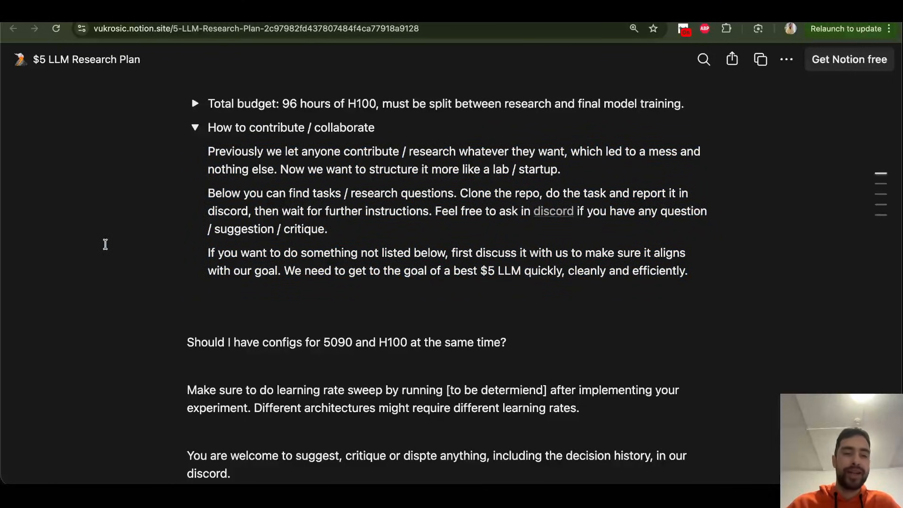
Step: Select lines of the contribute text while scrolling around the section and back
{"action": "scroll", "scroll_direction": "up", "scroll_amount": 3}
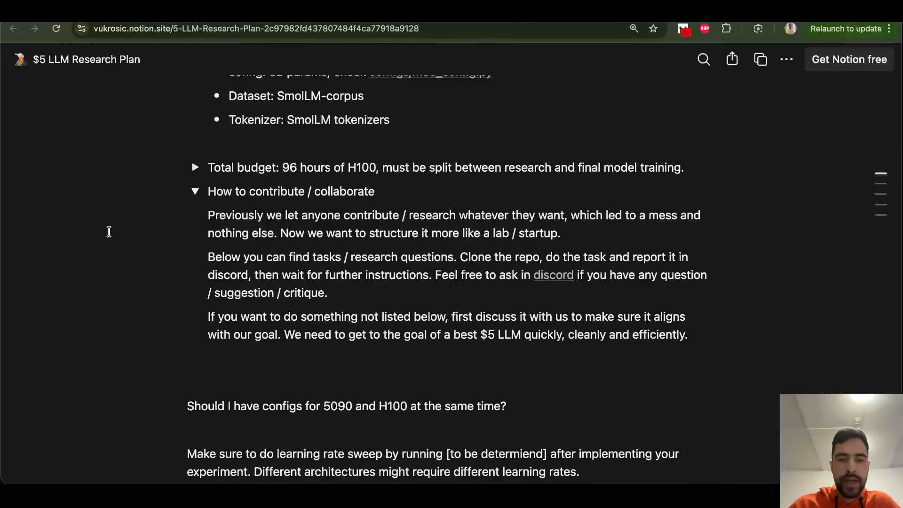
{"action": "left_click_drag", "start_coordinate": [207, 215], "coordinate": [455, 215]}
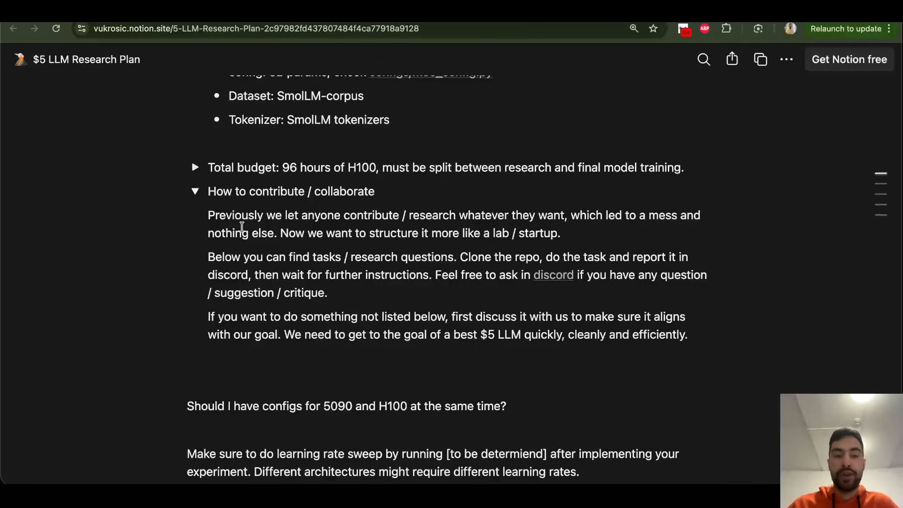
{"action": "mouse_move", "coordinate": [494, 234]}
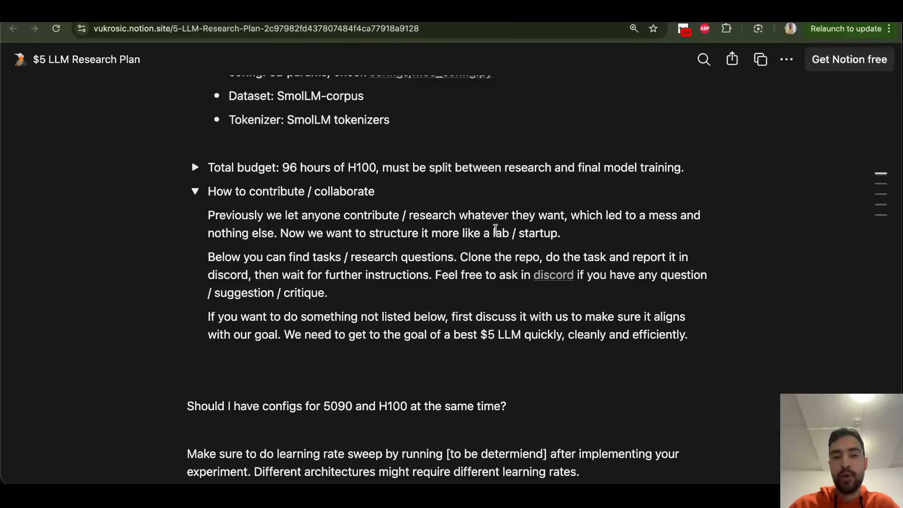
{"action": "mouse_move", "coordinate": [75, 226]}
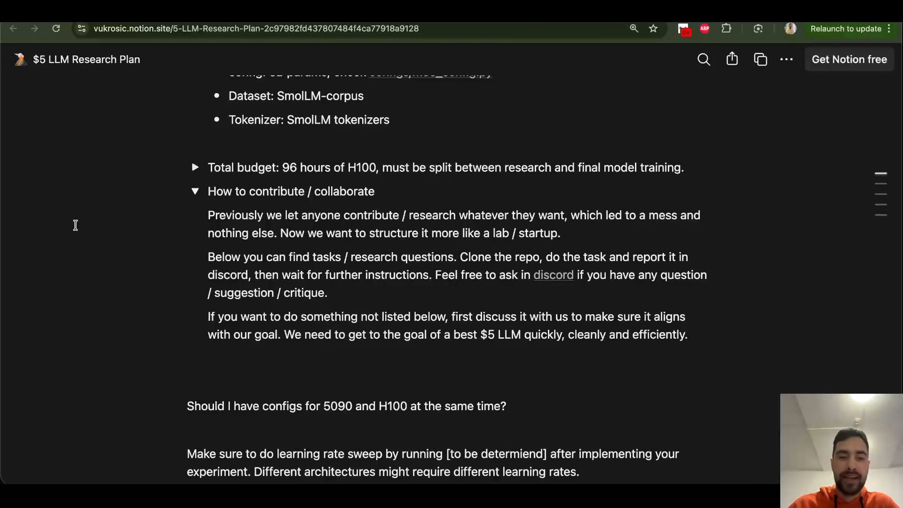
{"action": "scroll", "scroll_direction": "down", "scroll_amount": 3}
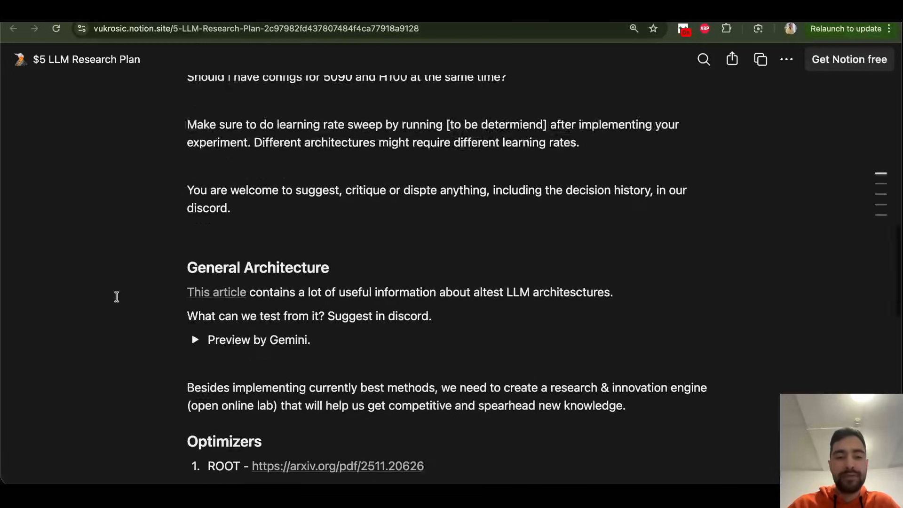
{"action": "scroll", "scroll_direction": "down", "scroll_amount": 3}
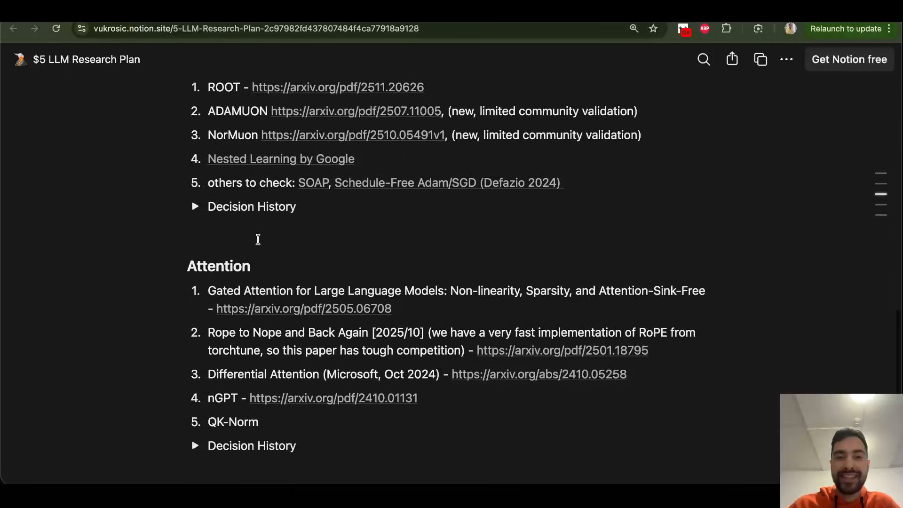
{"action": "scroll", "scroll_direction": "down", "scroll_amount": 3}
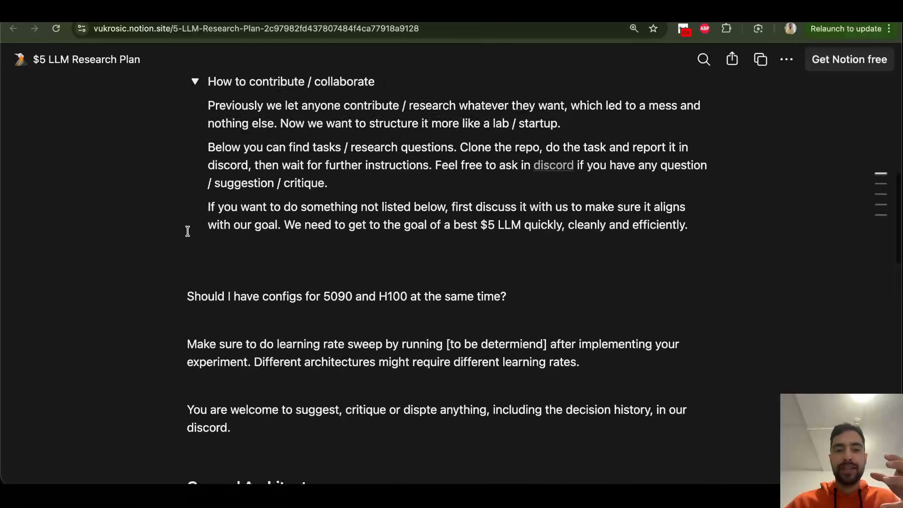
{"action": "scroll", "scroll_direction": "up", "scroll_amount": 3}
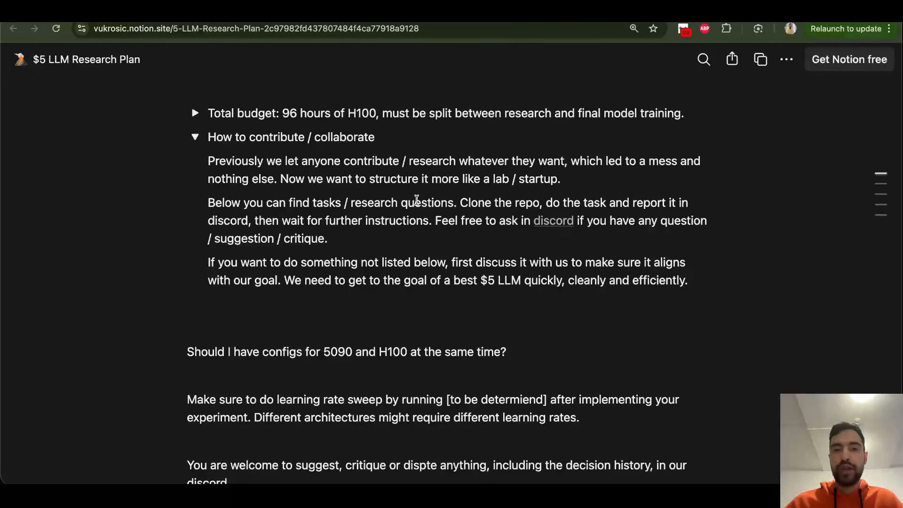
{"action": "mouse_move", "coordinate": [423, 188]}
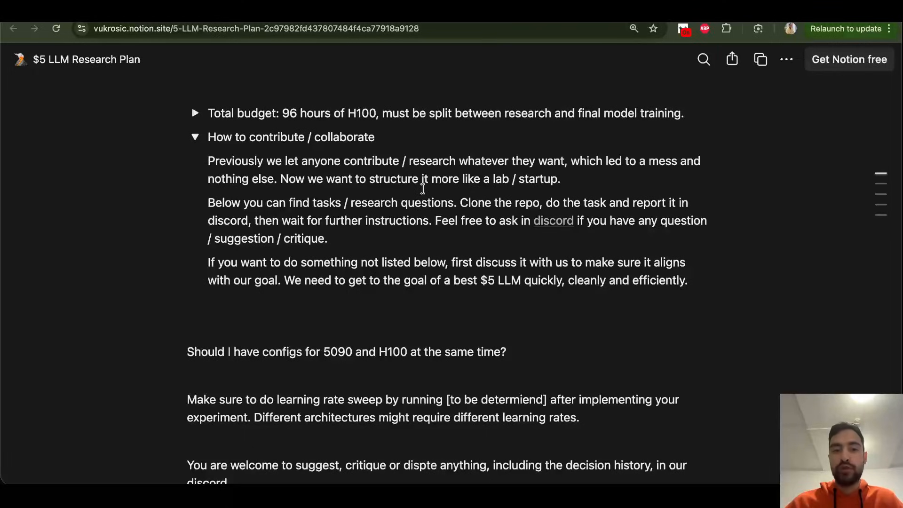
{"action": "mouse_move", "coordinate": [220, 170]}
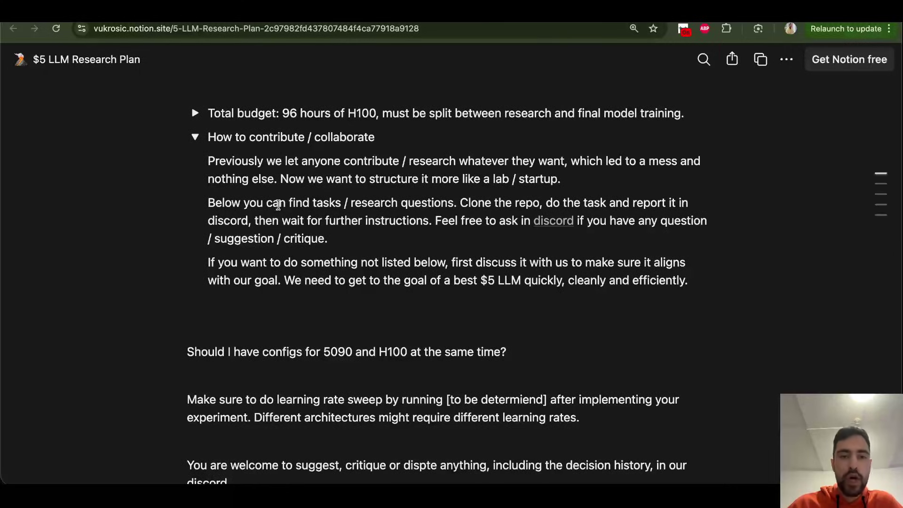
{"action": "left_click_drag", "start_coordinate": [258, 203], "coordinate": [440, 203]}
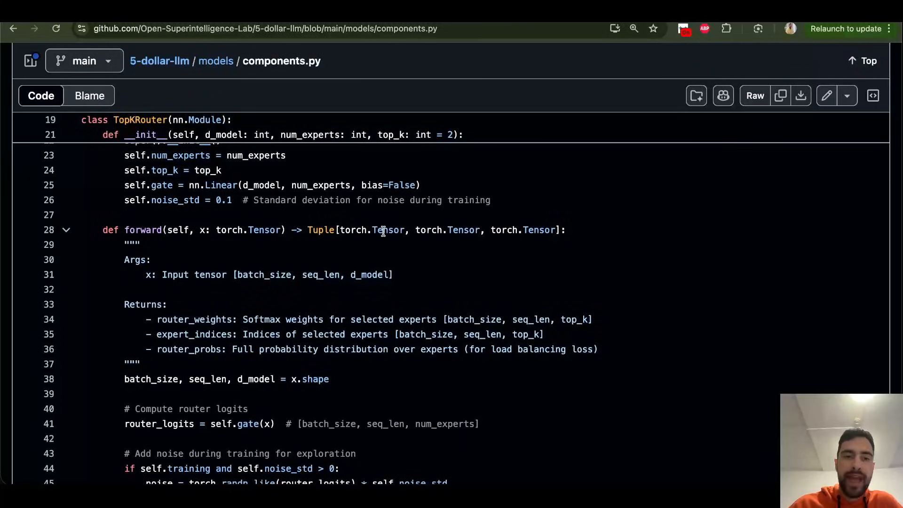
{"action": "mouse_move", "coordinate": [584, 139]}
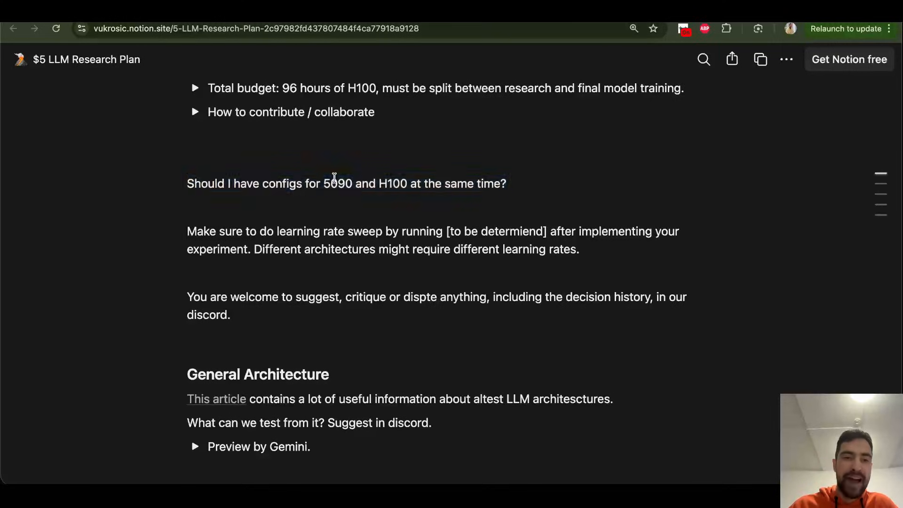
Step: Highlight the 5090 and H100 options in the config question repeatedly
{"action": "double_click", "coordinate": [337, 183]}
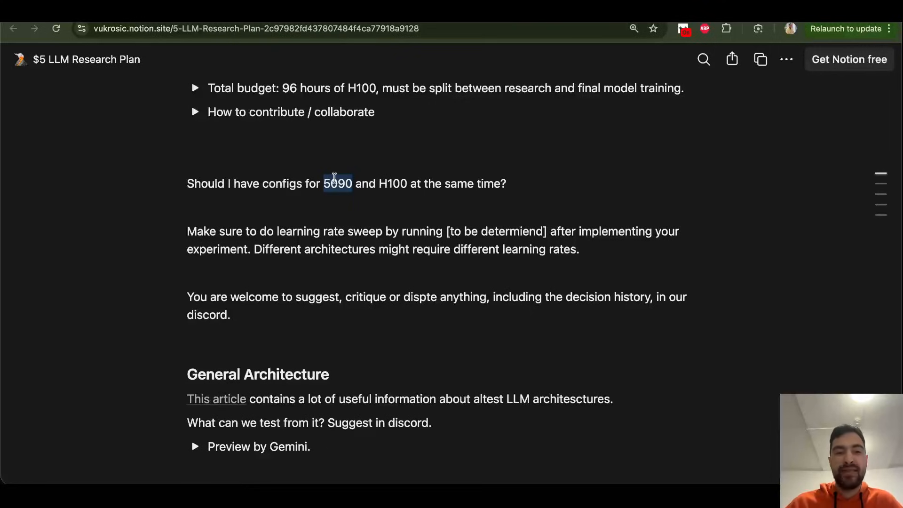
{"action": "double_click", "coordinate": [391, 184]}
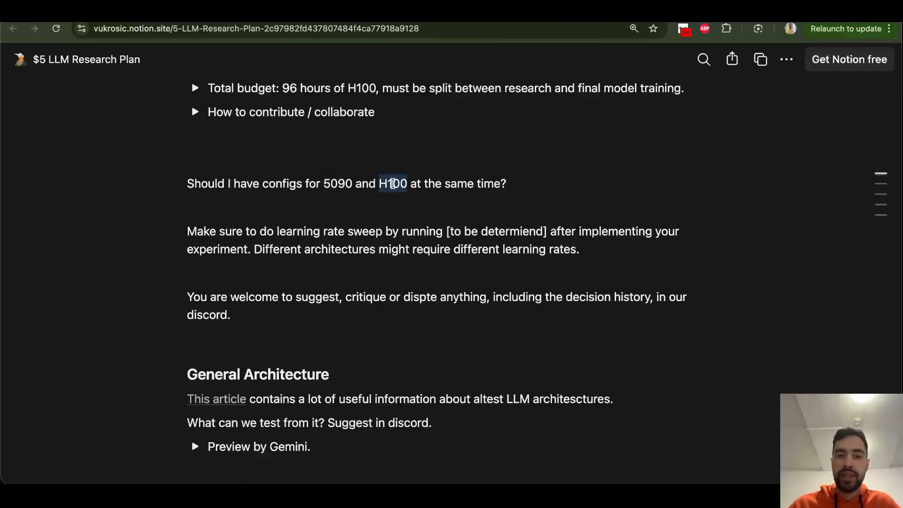
{"action": "double_click", "coordinate": [336, 183]}
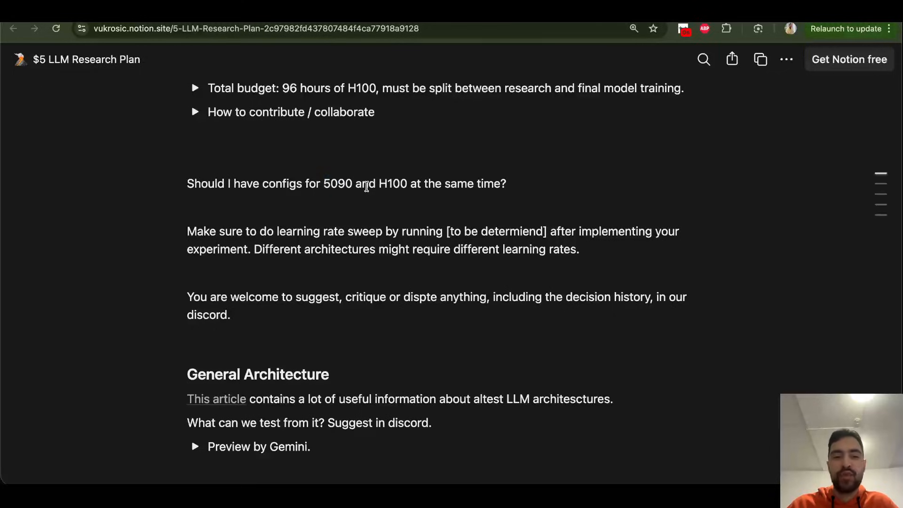
{"action": "double_click", "coordinate": [336, 184]}
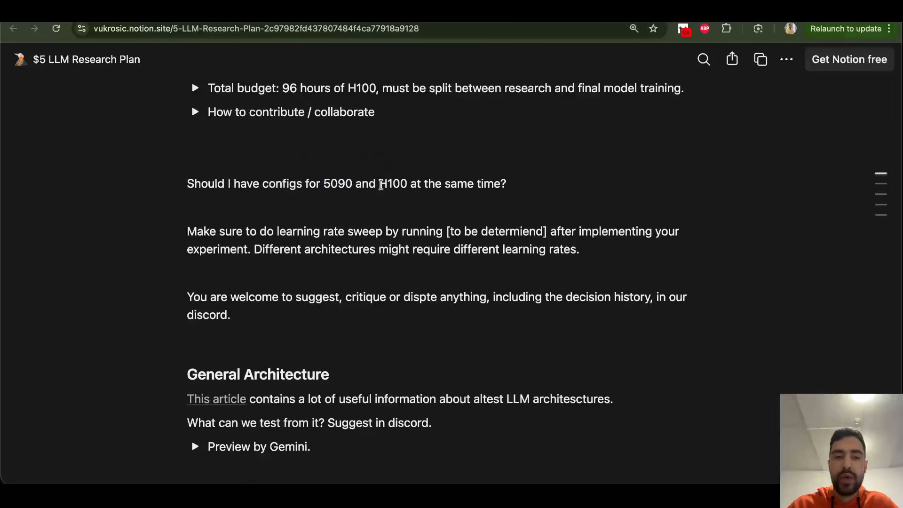
{"action": "double_click", "coordinate": [393, 183]}
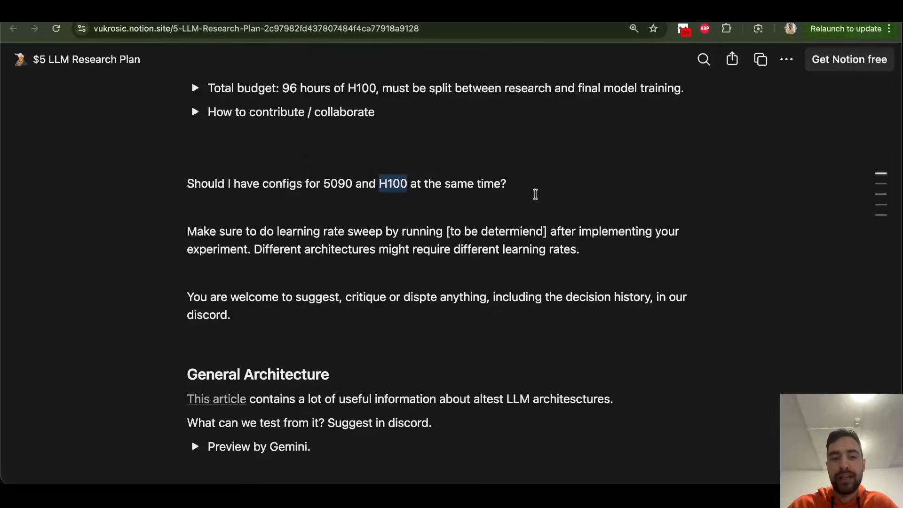
{"action": "left_click", "coordinate": [126, 206]}
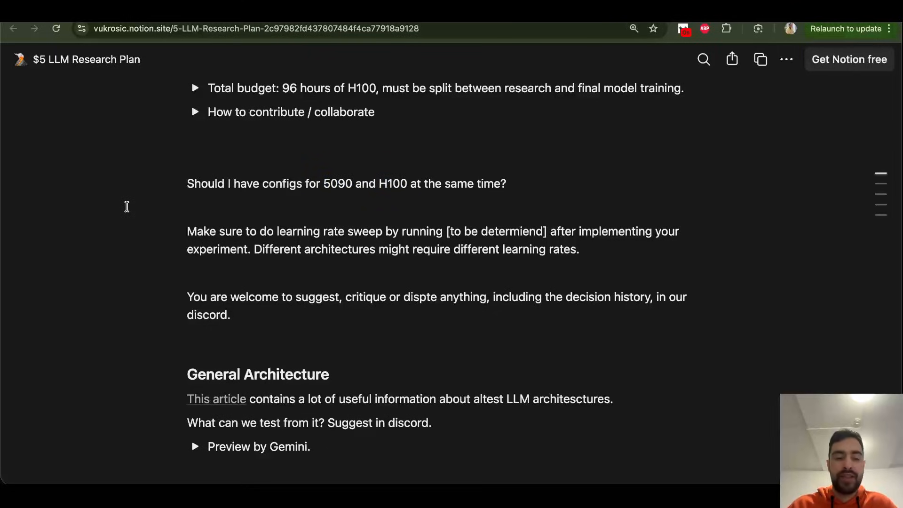
{"action": "mouse_move", "coordinate": [391, 183]}
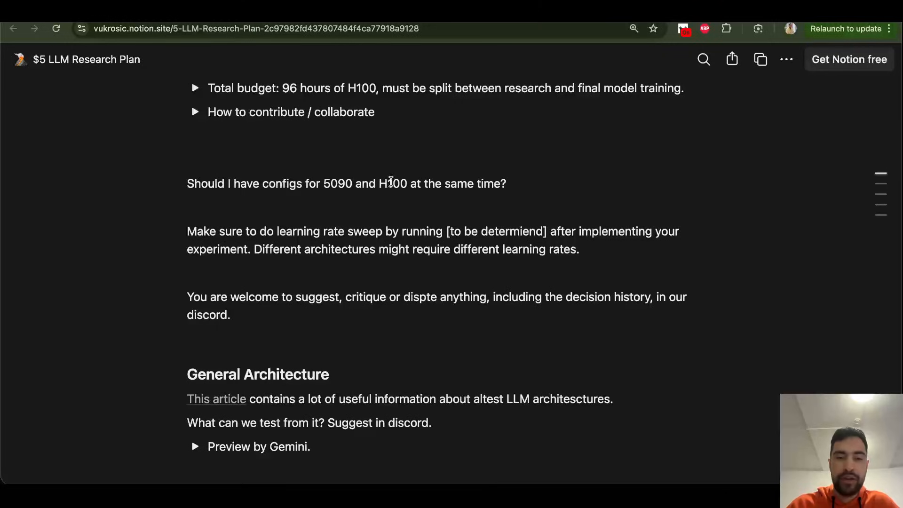
{"action": "double_click", "coordinate": [391, 183]}
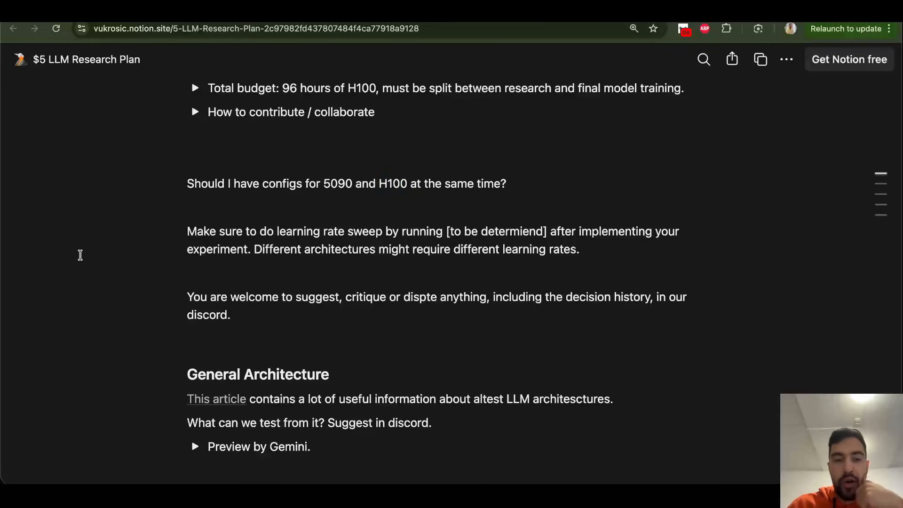
{"action": "double_click", "coordinate": [337, 184]}
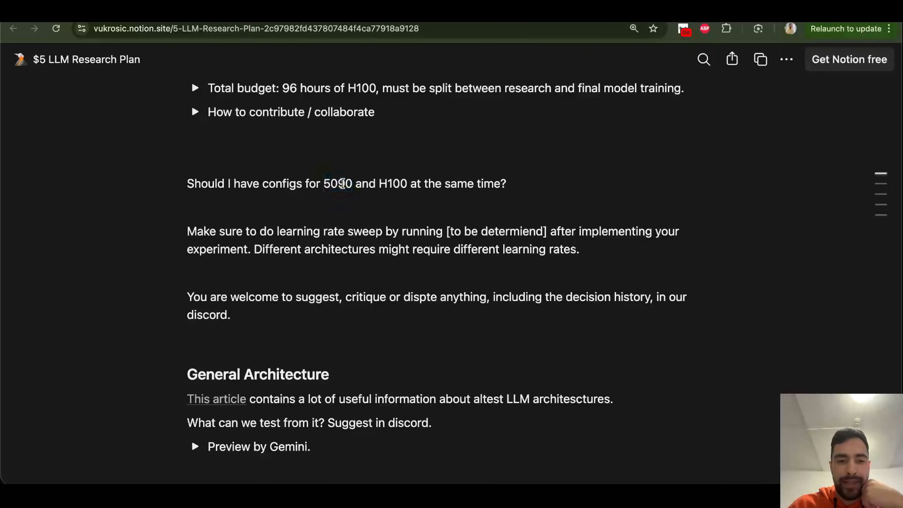
{"action": "mouse_move", "coordinate": [110, 237]}
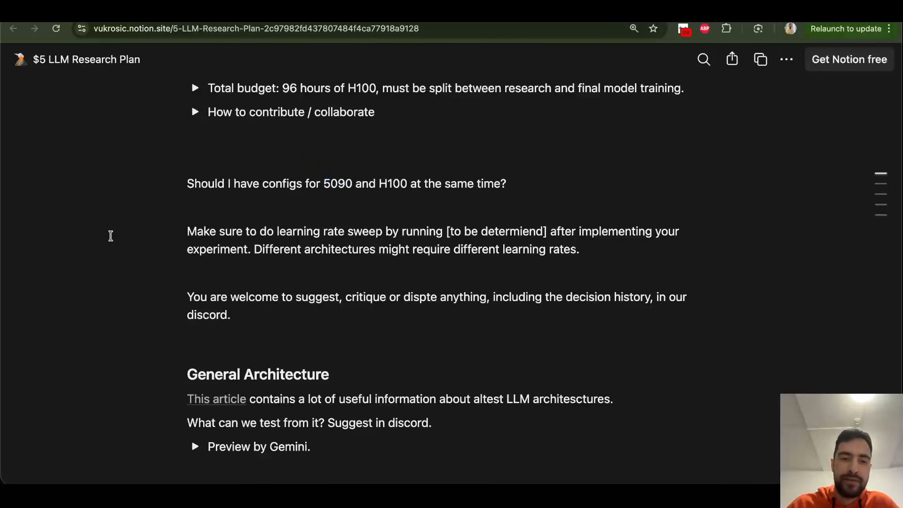
Step: Scroll to General Architecture and open the linked LLM architecture article
{"action": "scroll", "scroll_direction": "down", "scroll_amount": 3}
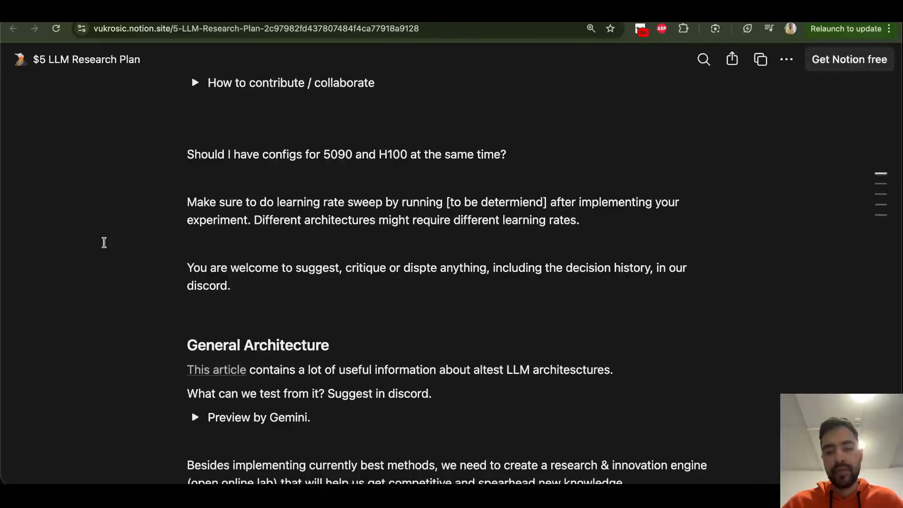
{"action": "left_click_drag", "start_coordinate": [186, 202], "coordinate": [382, 201]}
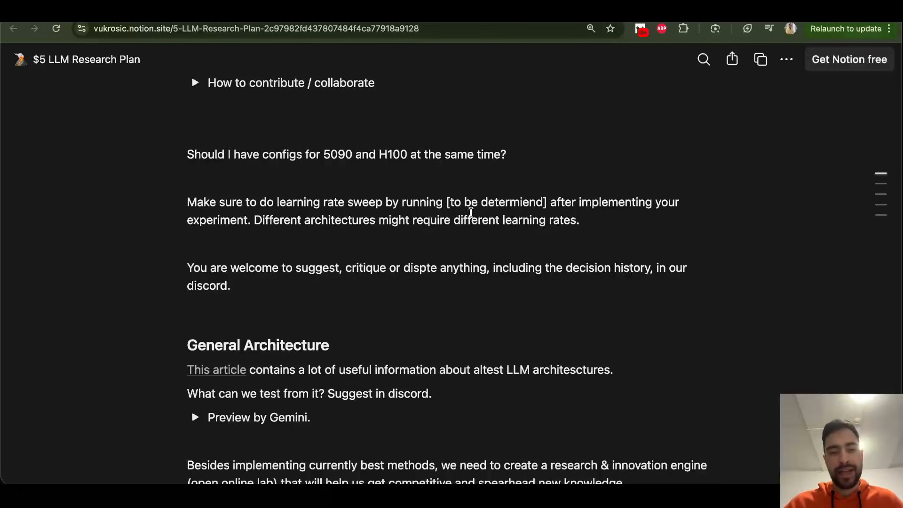
{"action": "mouse_move", "coordinate": [103, 189]}
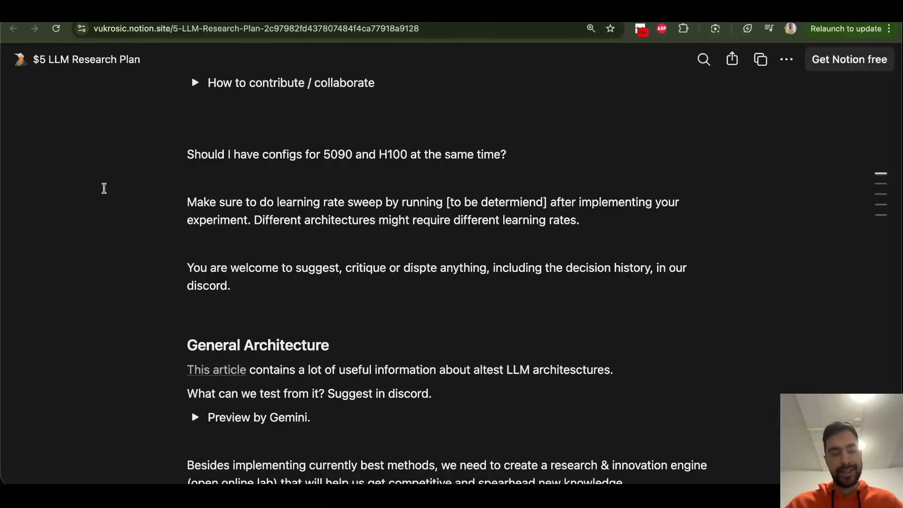
{"action": "left_click", "coordinate": [217, 369]}
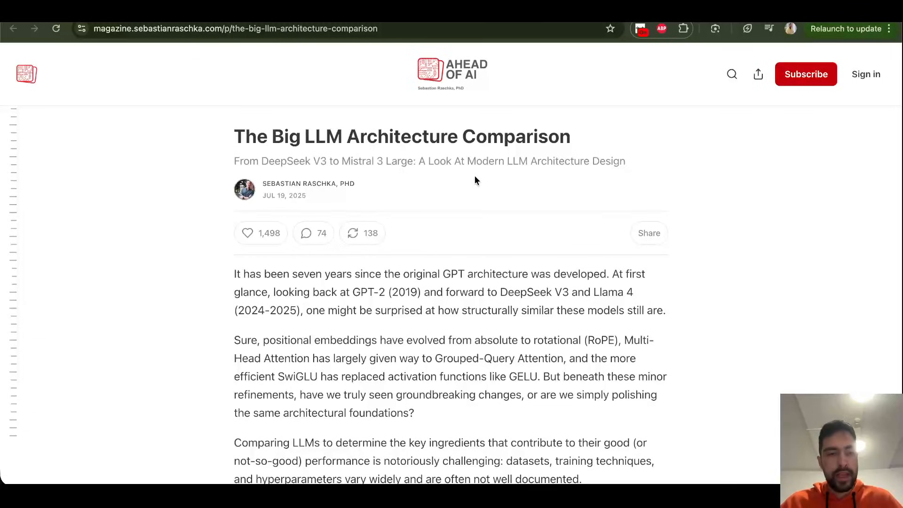
{"action": "mouse_move", "coordinate": [450, 146]}
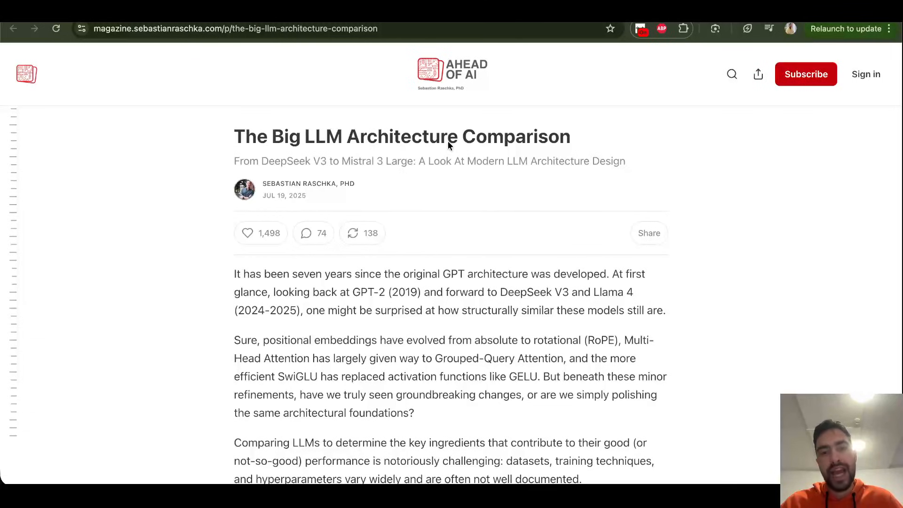
Step: Skim the Ahead of AI article's DeepSeek V3, MoE and OLMo 2 sections
{"action": "scroll", "scroll_direction": "down", "scroll_amount": 3}
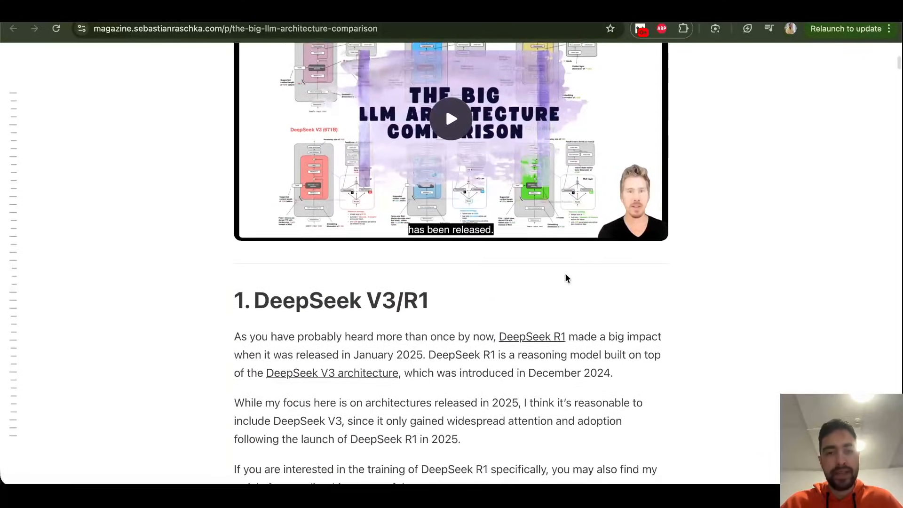
{"action": "scroll", "scroll_direction": "down", "scroll_amount": 3}
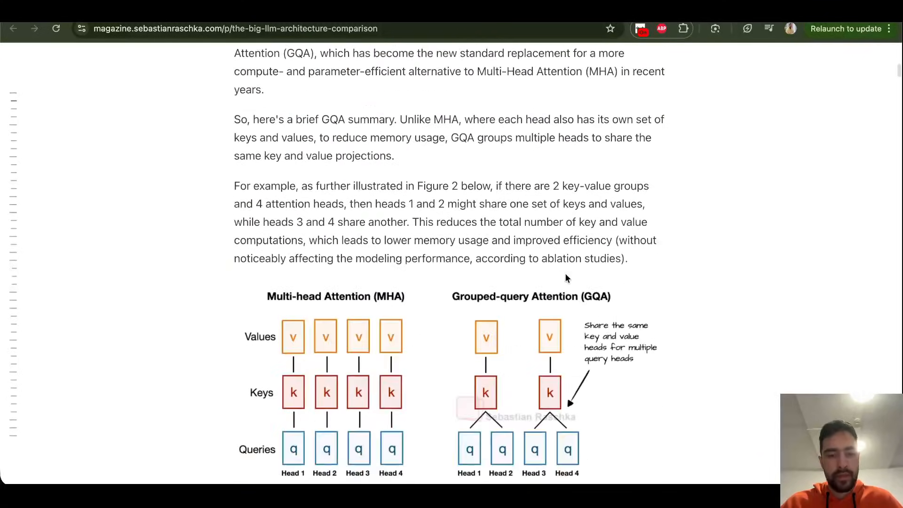
{"action": "scroll", "scroll_direction": "down", "scroll_amount": 3}
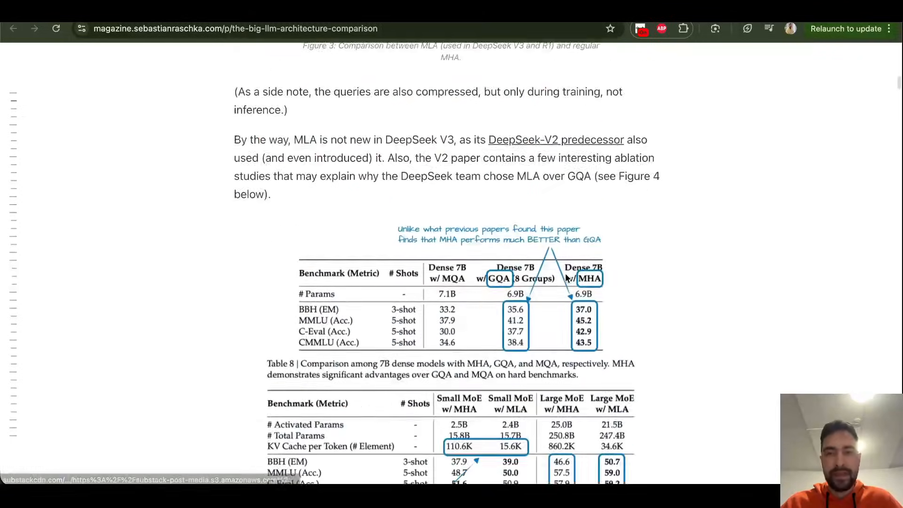
{"action": "scroll", "scroll_direction": "down", "scroll_amount": 3}
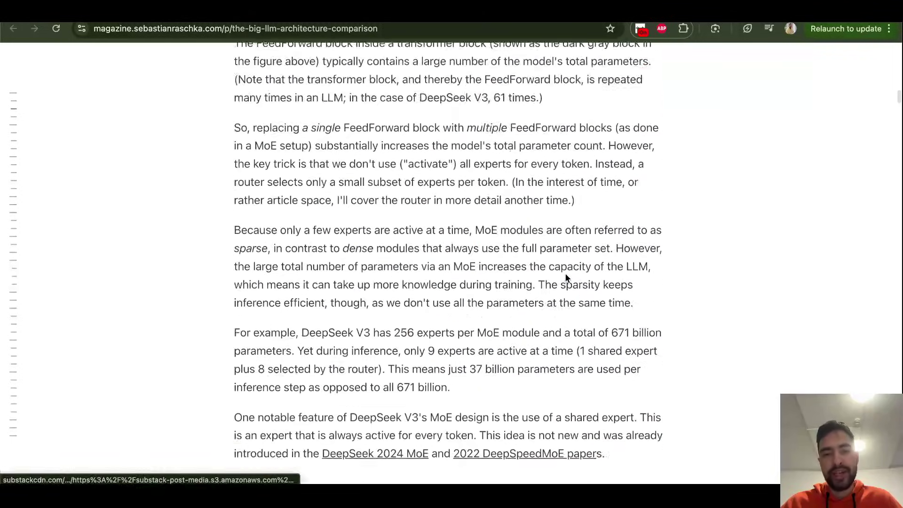
{"action": "scroll", "scroll_direction": "down", "scroll_amount": 3}
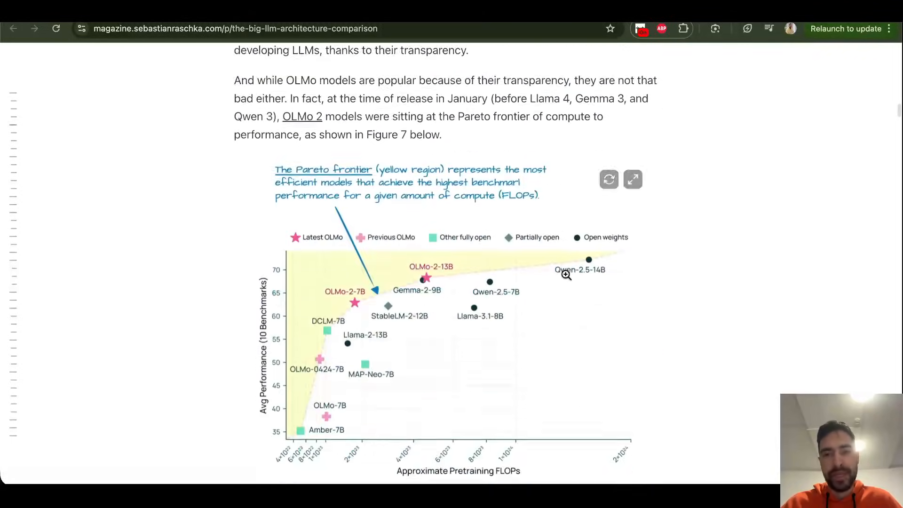
{"action": "scroll", "scroll_direction": "down", "scroll_amount": 3}
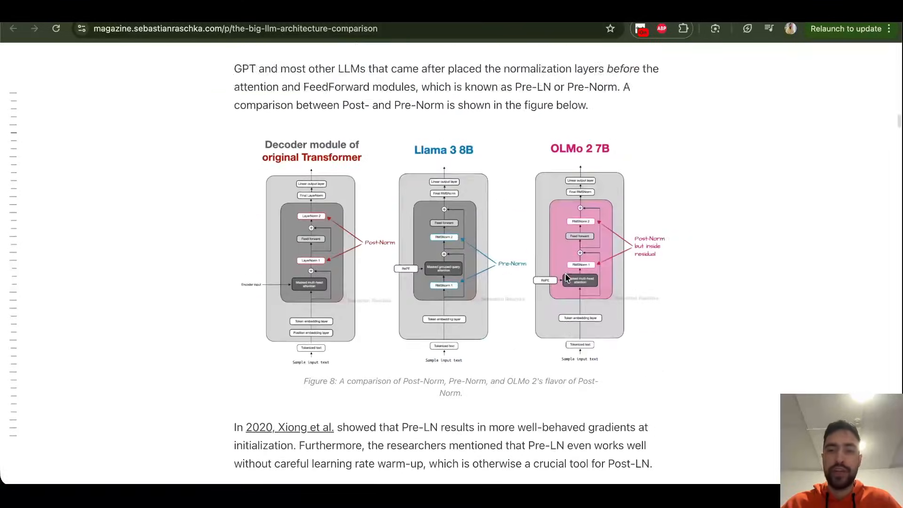
{"action": "scroll", "scroll_direction": "down", "scroll_amount": 3}
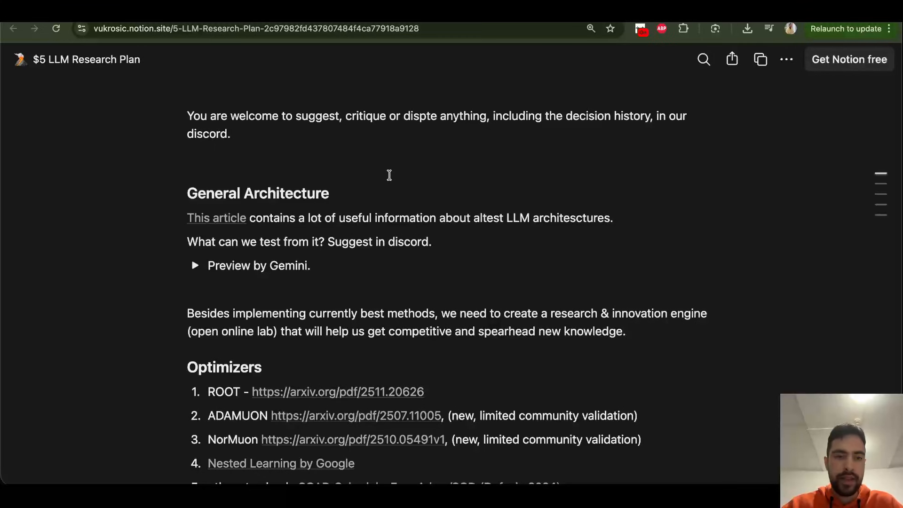
Step: Select the ROOT and first three optimizer entries and expand the optimizers Decision History
{"action": "scroll", "scroll_direction": "down", "scroll_amount": 3}
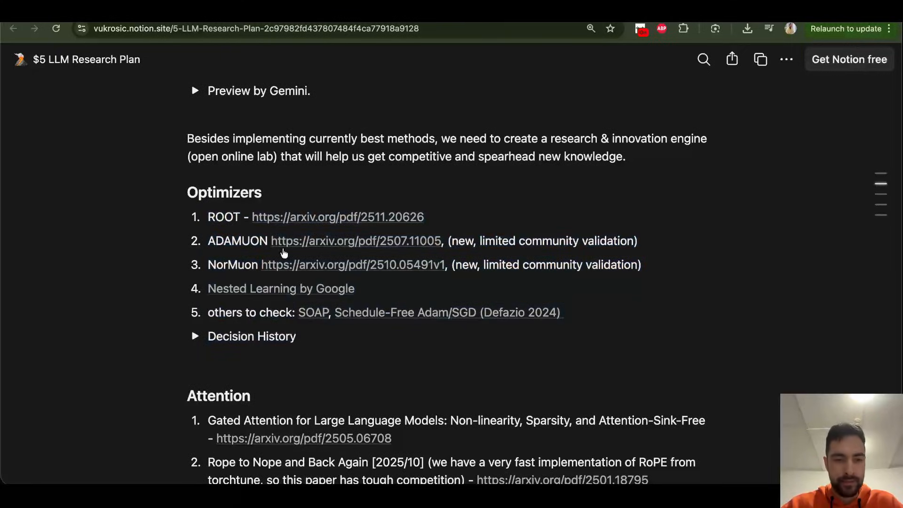
{"action": "left_click_drag", "start_coordinate": [209, 216], "coordinate": [423, 216]}
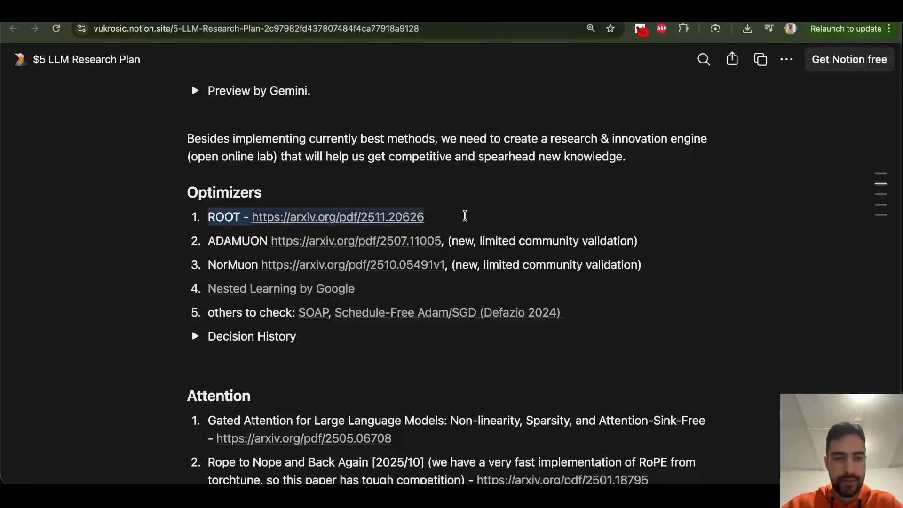
{"action": "mouse_move", "coordinate": [226, 256]}
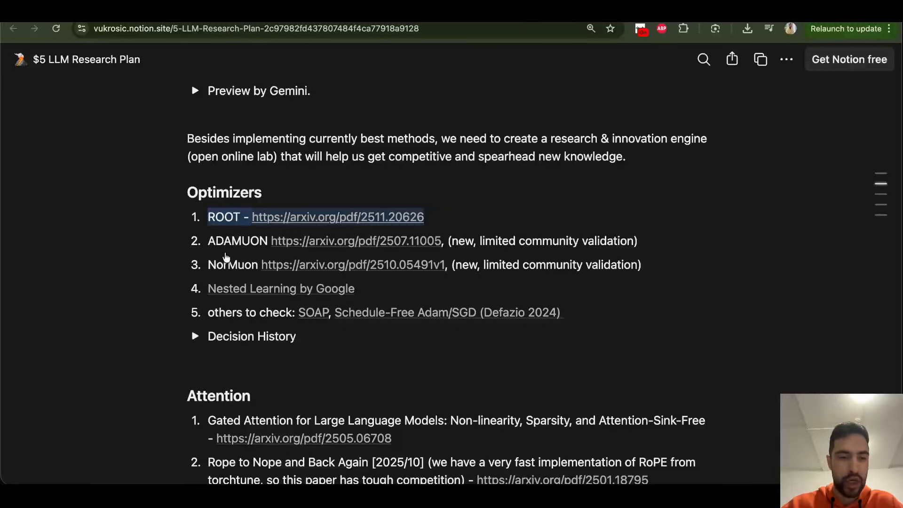
{"action": "left_click_drag", "start_coordinate": [207, 216], "coordinate": [494, 265]}
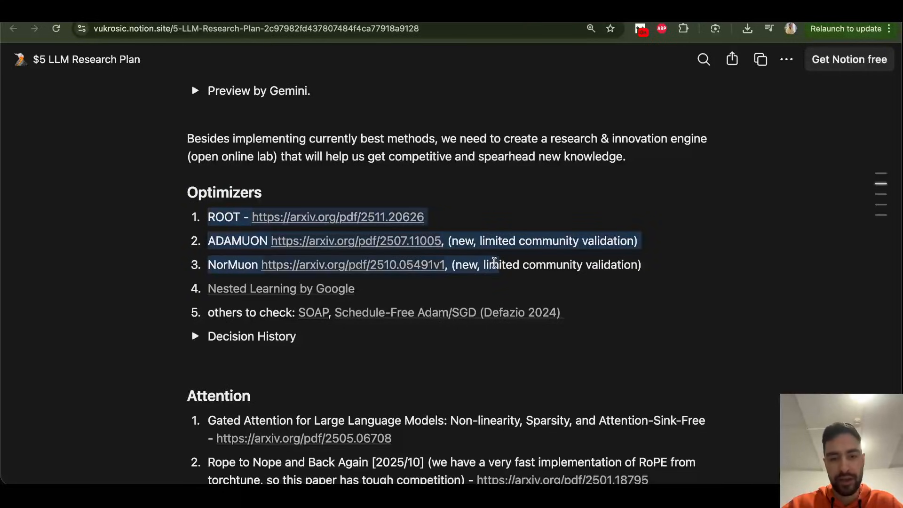
{"action": "left_click", "coordinate": [194, 335]}
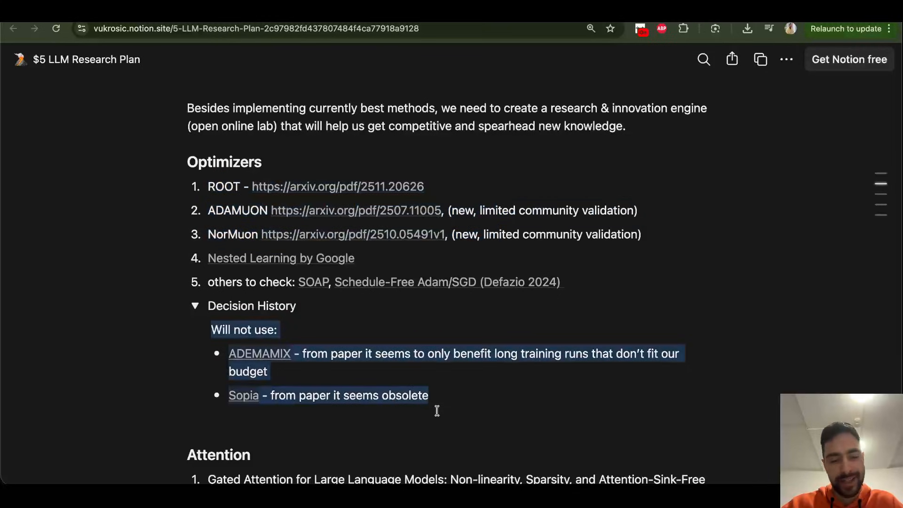
{"action": "left_click", "coordinate": [437, 412]}
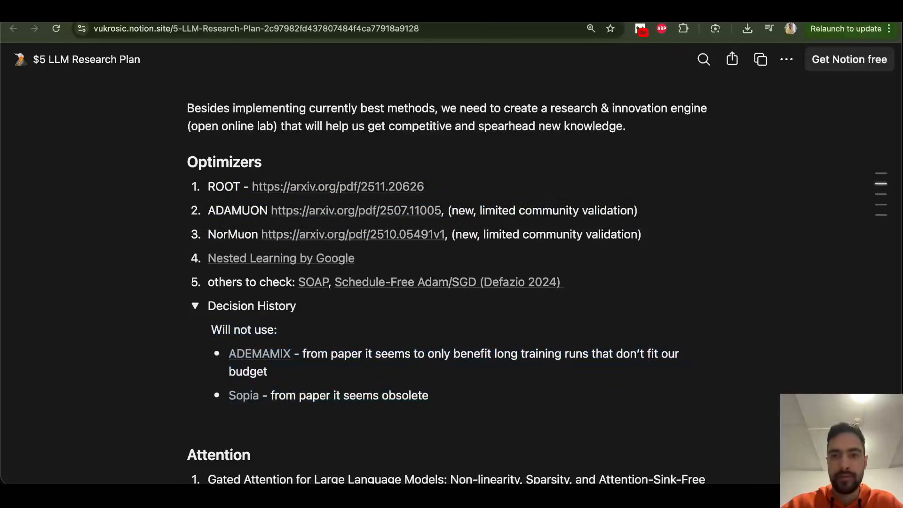
{"action": "left_click", "coordinate": [339, 186]}
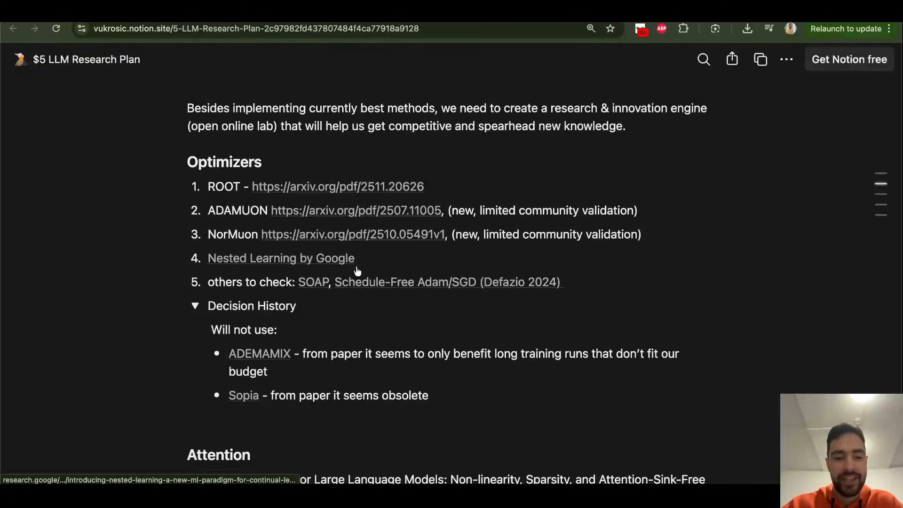
Step: Scroll through the Attention papers, nGPT entry, Other section and Research / Engineering Tasks list
{"action": "scroll", "scroll_direction": "down", "scroll_amount": 3}
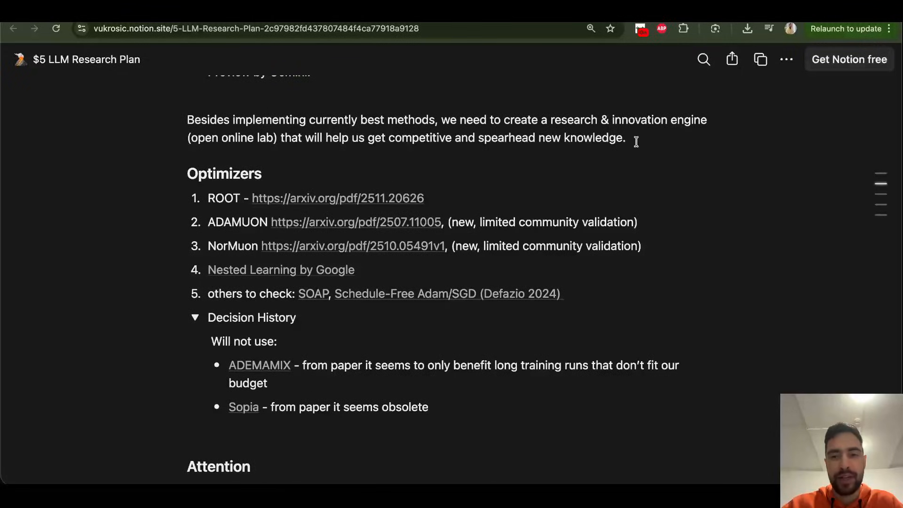
{"action": "mouse_move", "coordinate": [64, 212]}
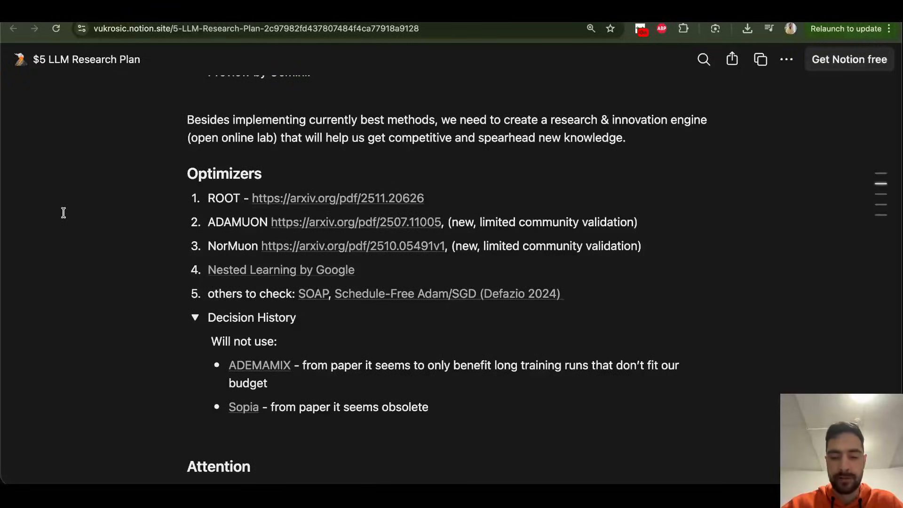
{"action": "mouse_move", "coordinate": [434, 192]}
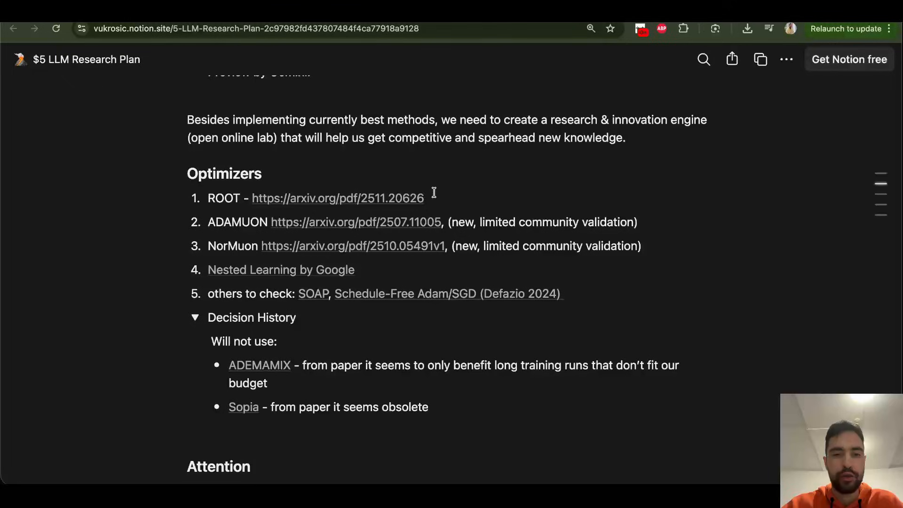
{"action": "mouse_move", "coordinate": [132, 258]}
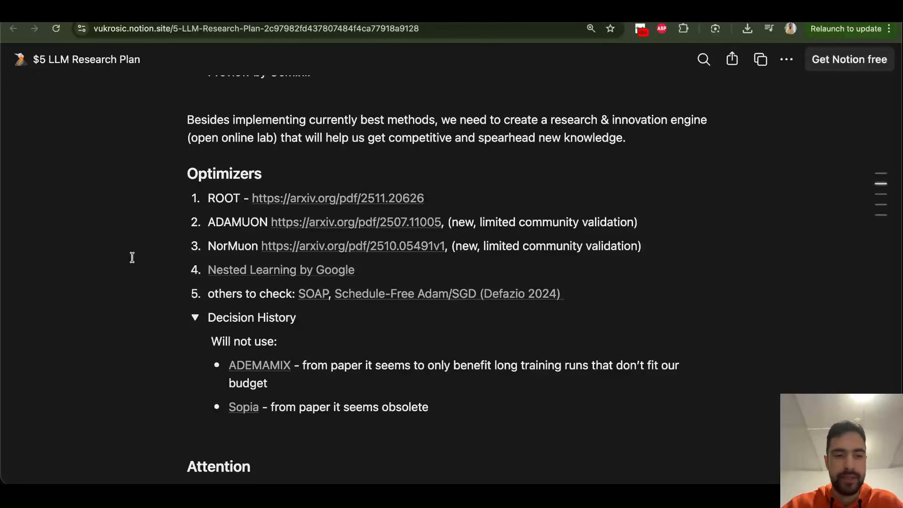
{"action": "mouse_move", "coordinate": [151, 257]}
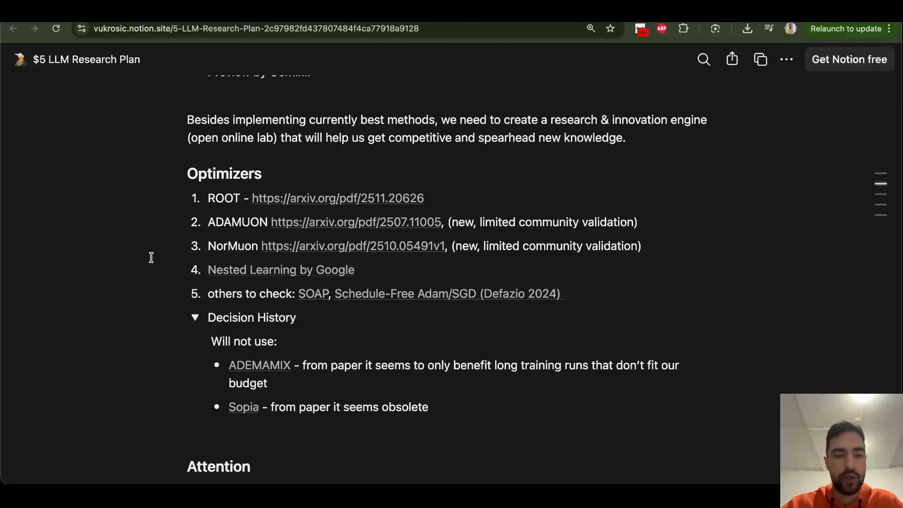
{"action": "scroll", "scroll_direction": "down", "scroll_amount": 3}
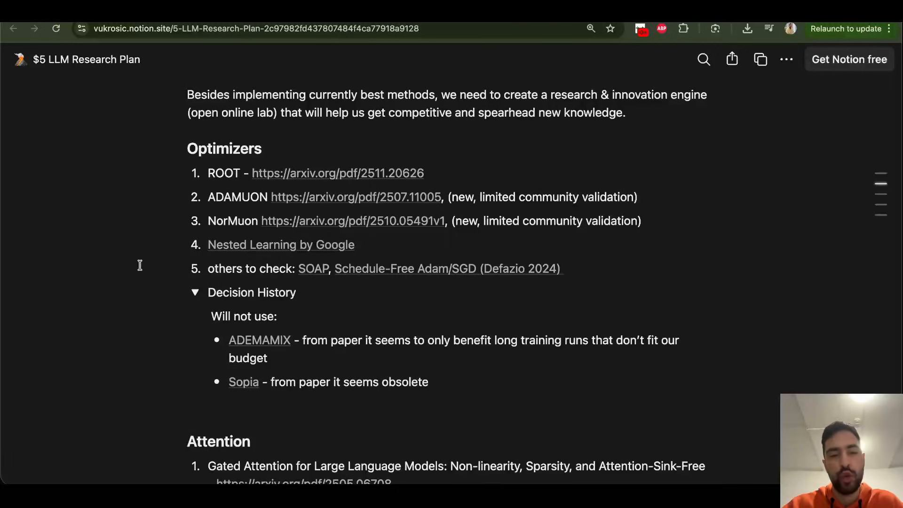
{"action": "scroll", "scroll_direction": "down", "scroll_amount": 3}
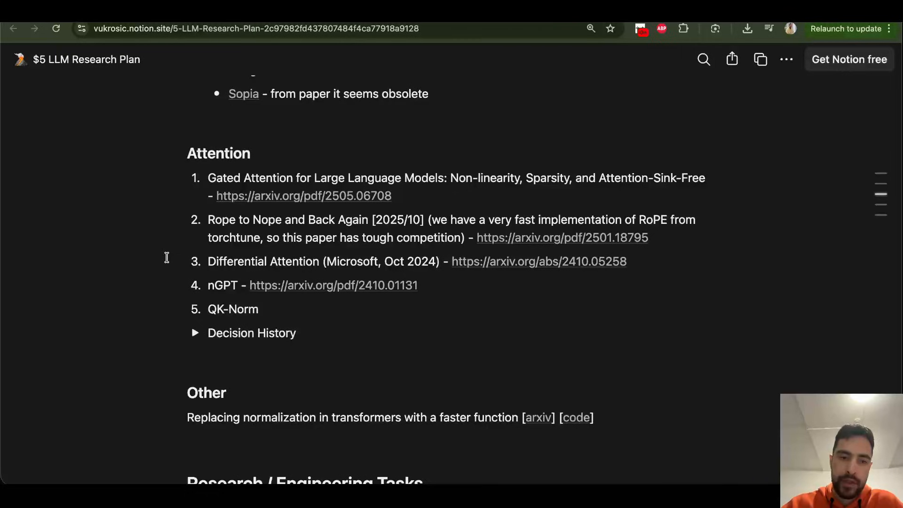
{"action": "mouse_move", "coordinate": [212, 288]}
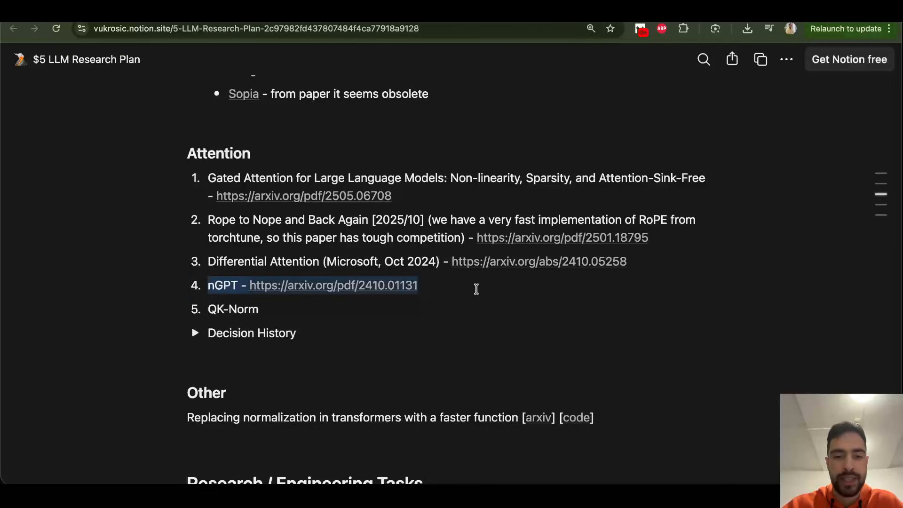
{"action": "left_click", "coordinate": [477, 287]}
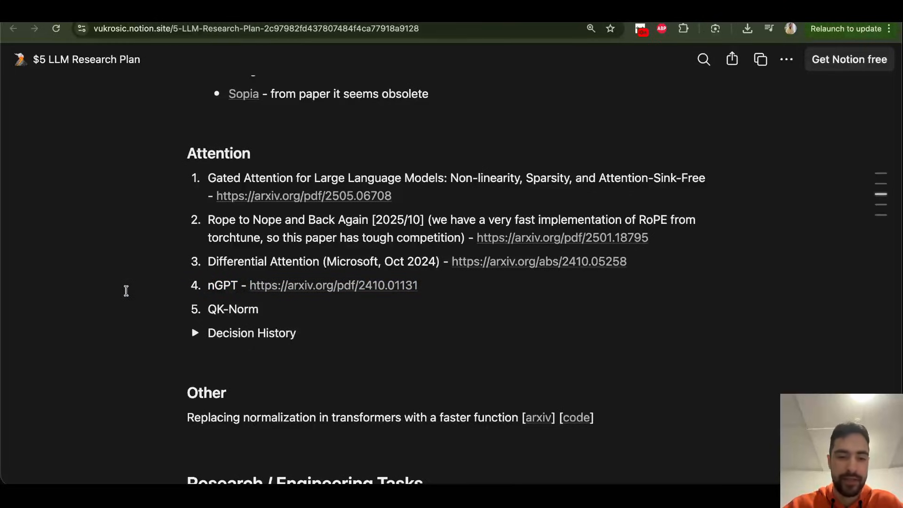
{"action": "scroll", "scroll_direction": "down", "scroll_amount": 3}
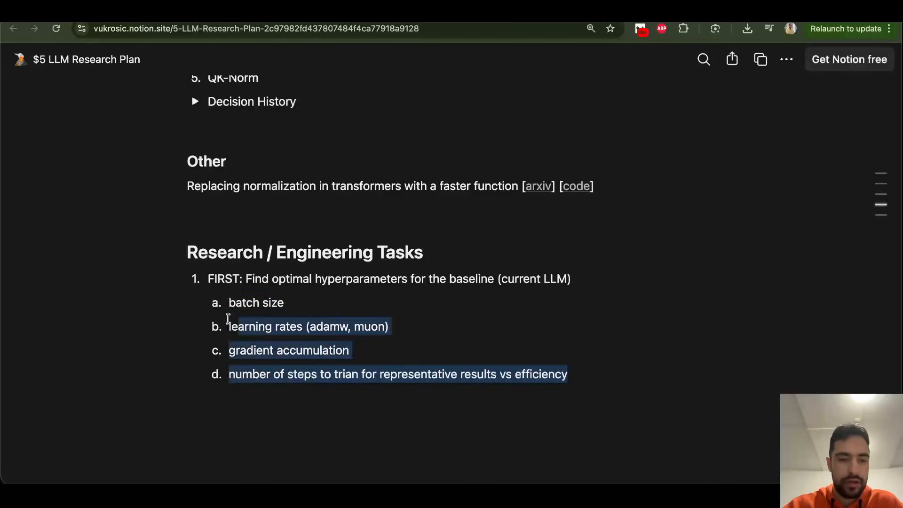
{"action": "left_click", "coordinate": [242, 303]}
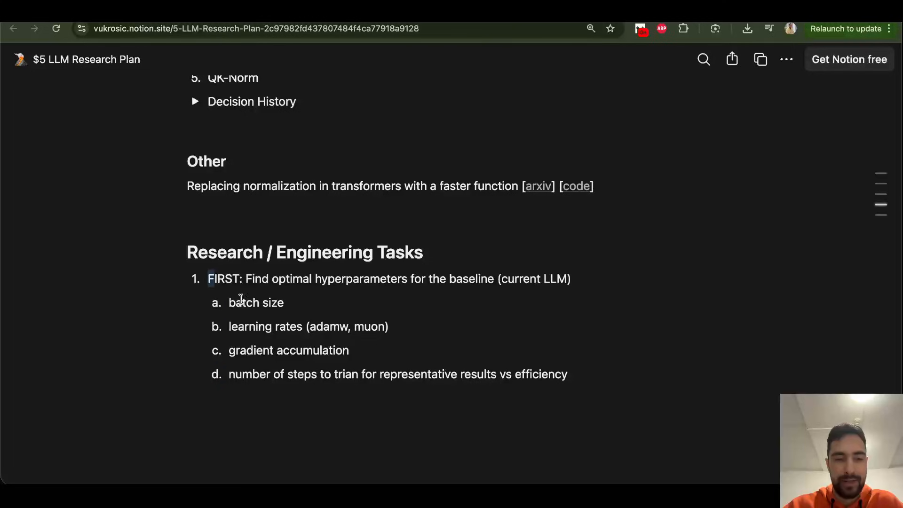
{"action": "scroll", "scroll_direction": "down", "scroll_amount": 3}
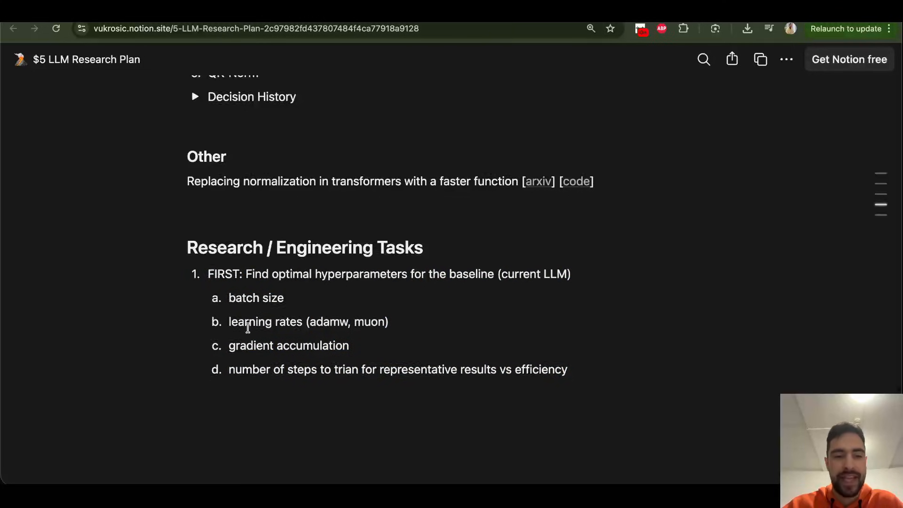
{"action": "scroll", "scroll_direction": "up", "scroll_amount": 3}
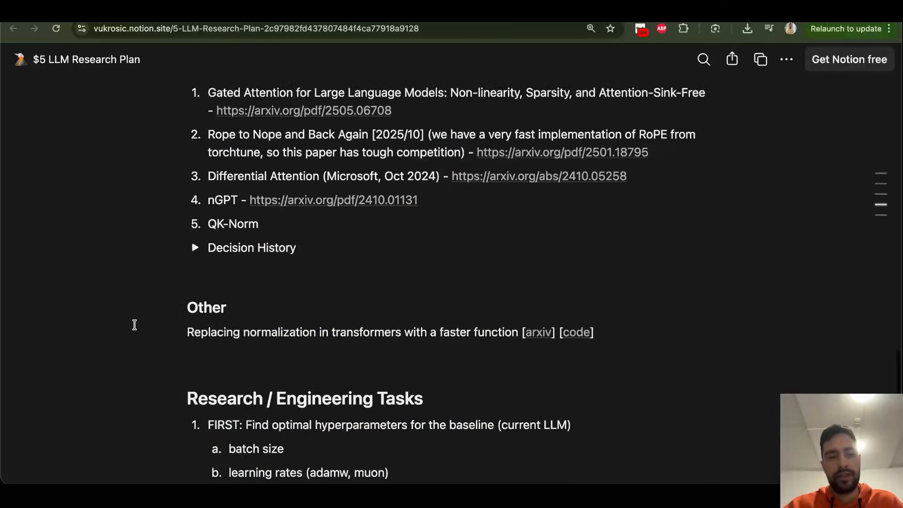
{"action": "scroll", "scroll_direction": "up", "scroll_amount": 3}
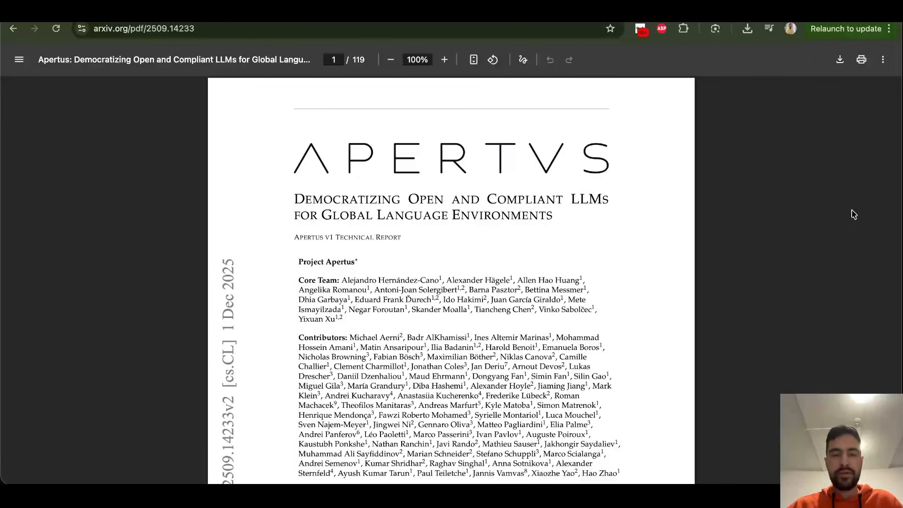
{"action": "mouse_move", "coordinate": [391, 167]}
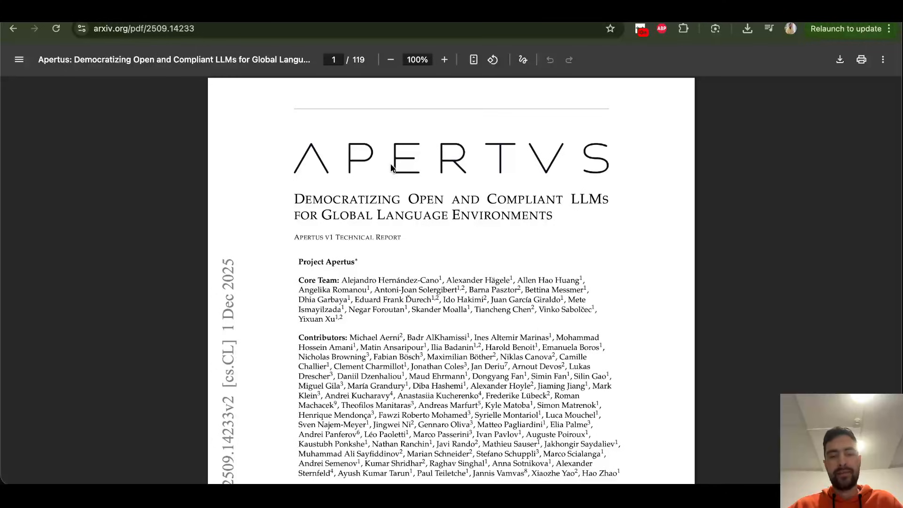
Step: Scroll the Apertus technical report past its contributor list toward the abstract
{"action": "scroll", "scroll_direction": "down", "scroll_amount": 3}
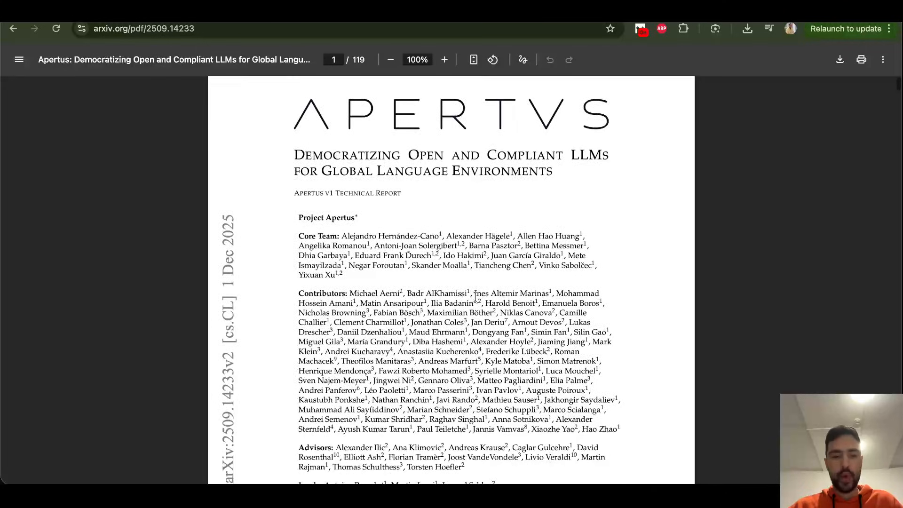
{"action": "scroll", "scroll_direction": "down", "scroll_amount": 3}
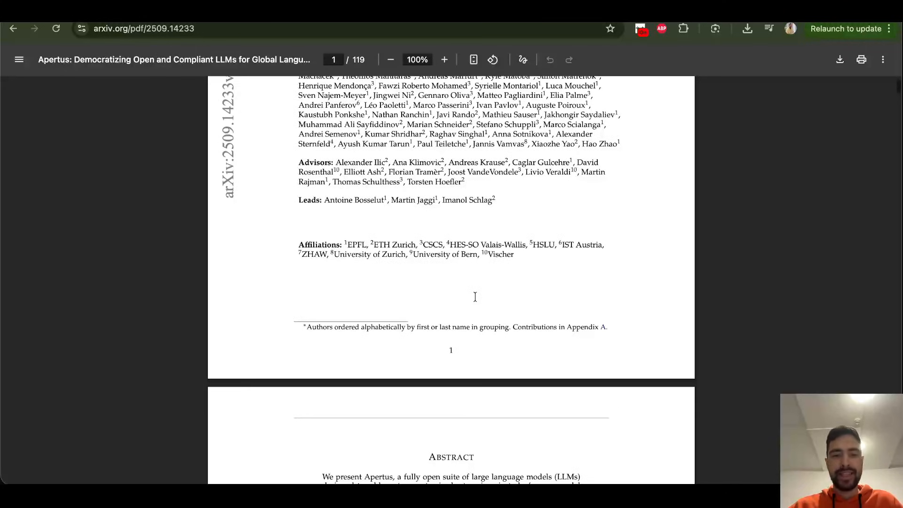
{"action": "scroll", "scroll_direction": "down", "scroll_amount": 3}
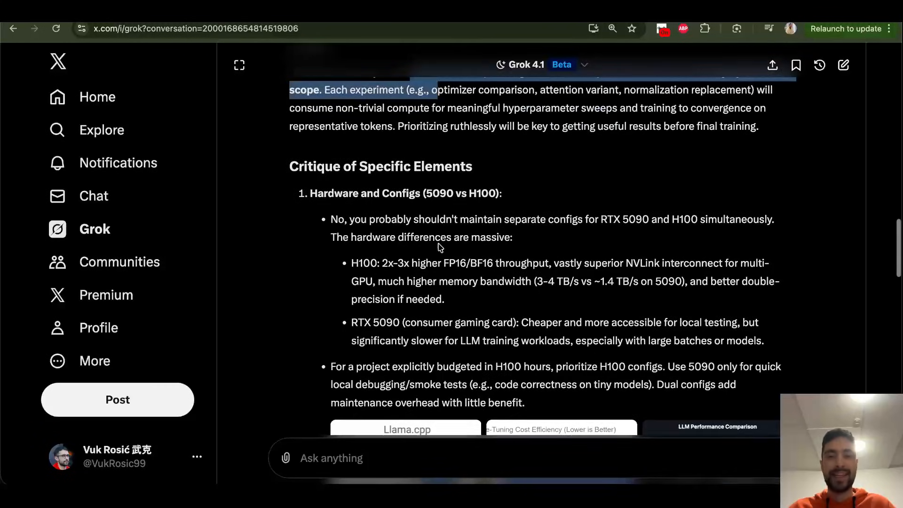
{"action": "mouse_move", "coordinate": [427, 212]}
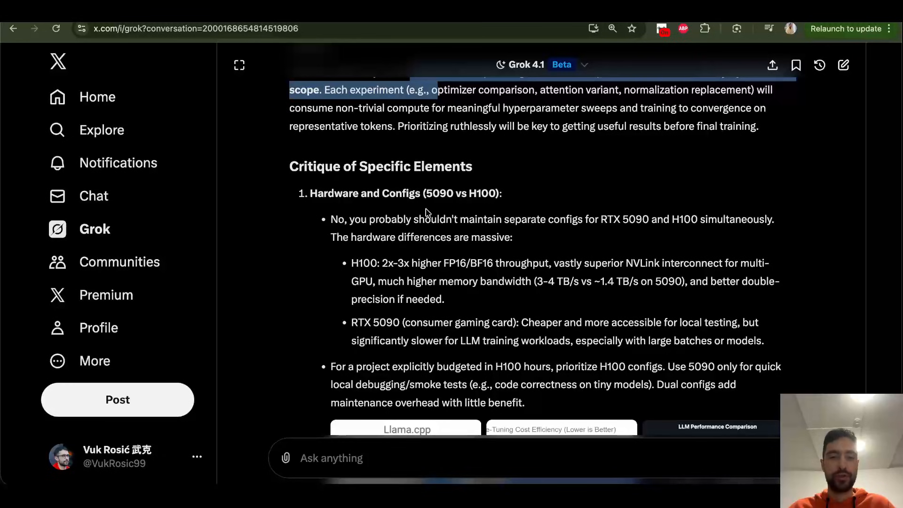
Step: Highlight the RTX 5090 model number and the H100 memory bandwidth comparison in Grok's critique
{"action": "scroll", "scroll_direction": "down", "scroll_amount": 3}
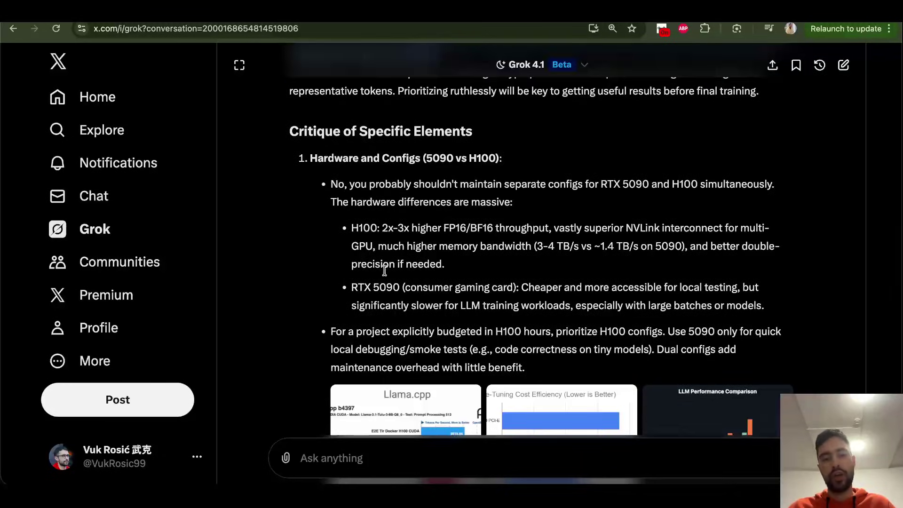
{"action": "double_click", "coordinate": [386, 287]}
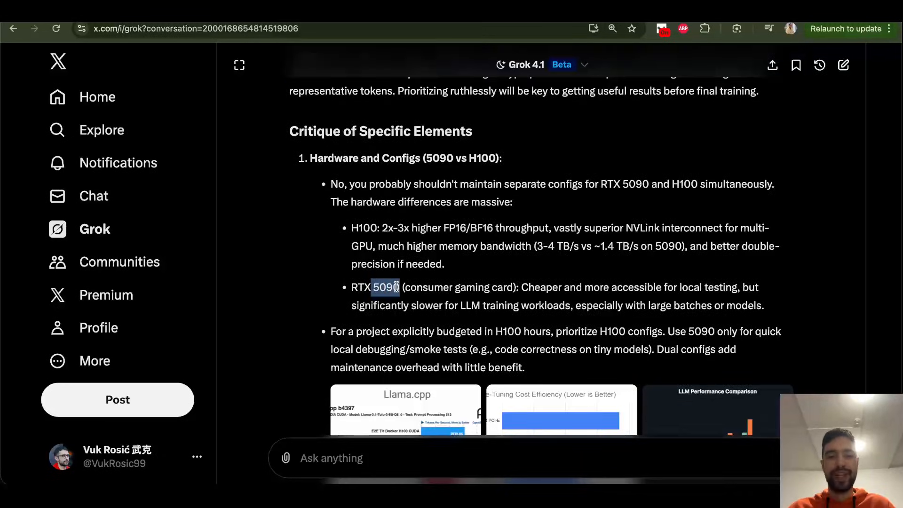
{"action": "left_click", "coordinate": [359, 288]}
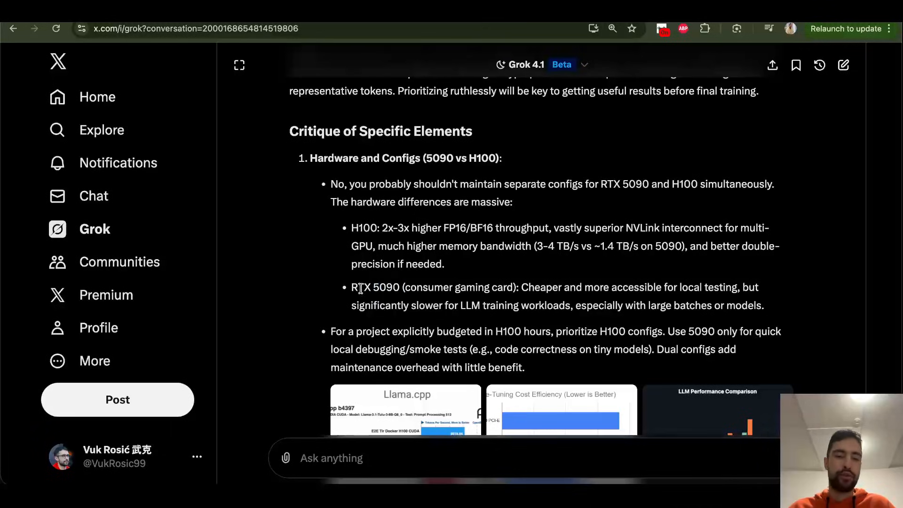
{"action": "double_click", "coordinate": [362, 227]}
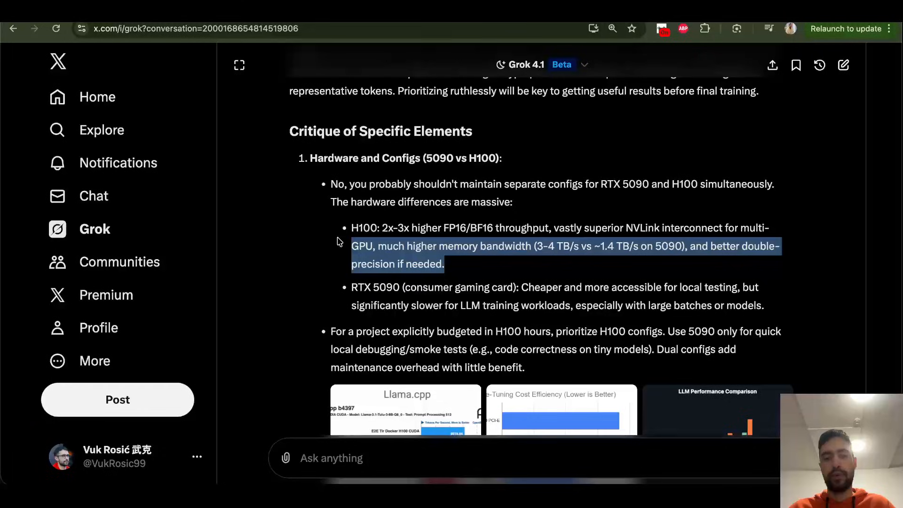
{"action": "left_click", "coordinate": [390, 245]}
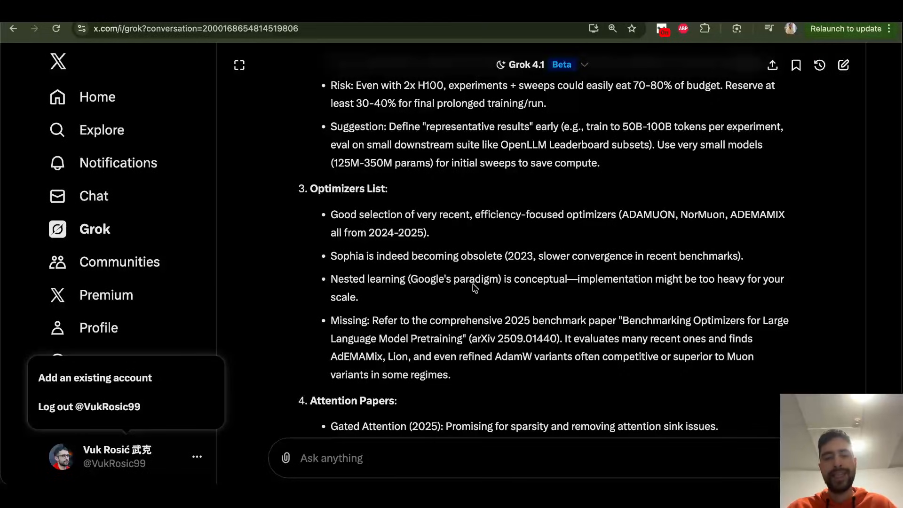
{"action": "mouse_move", "coordinate": [367, 290]}
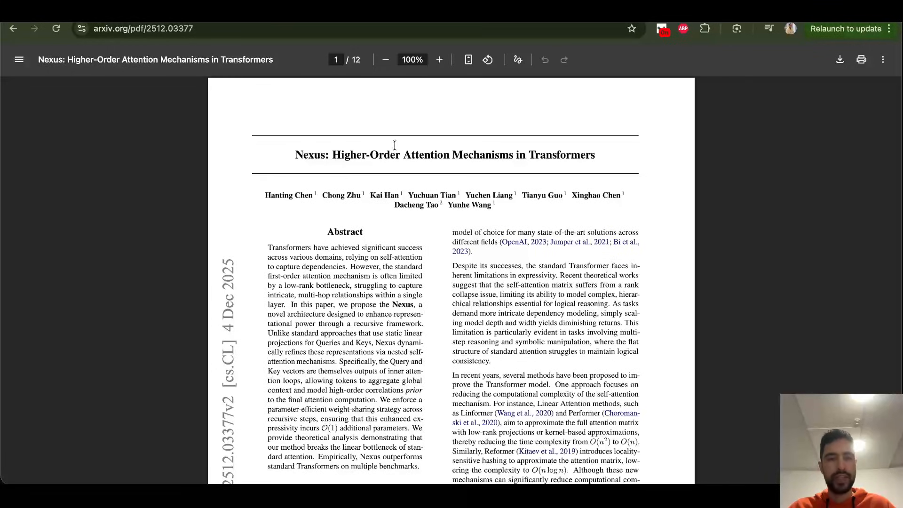
Step: Focus the Nexus paper PDF and scroll into its abstract
{"action": "left_click", "coordinate": [438, 60]}
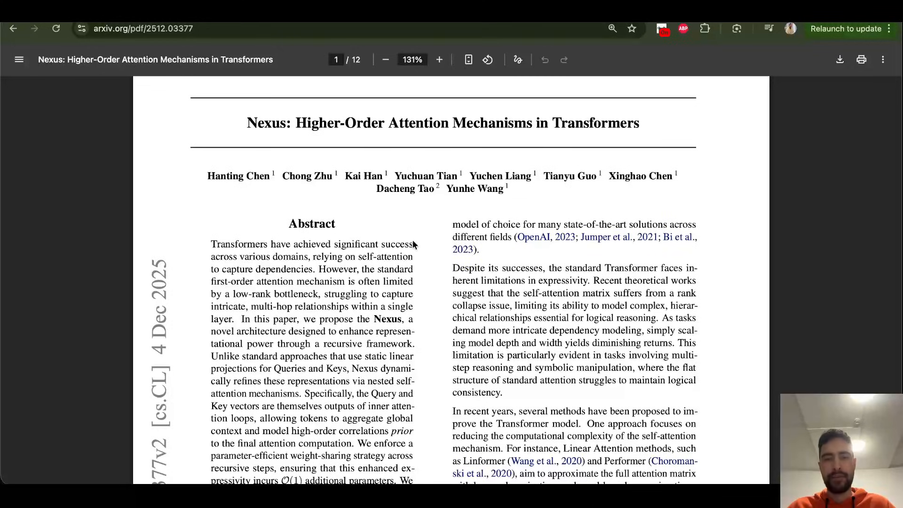
{"action": "scroll", "scroll_direction": "down", "scroll_amount": 3}
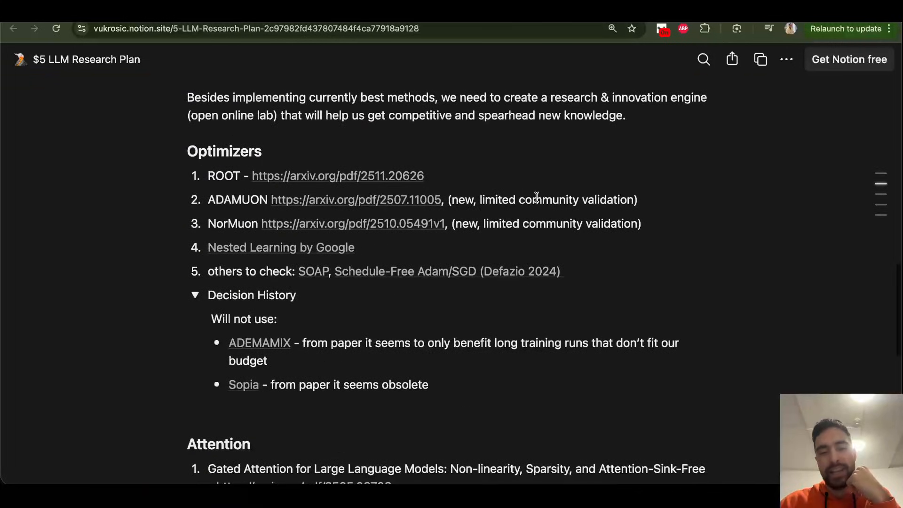
Step: Scroll through the Optimizers and Attention paper lists down to the Rope to Nope note
{"action": "scroll", "scroll_direction": "down", "scroll_amount": 3}
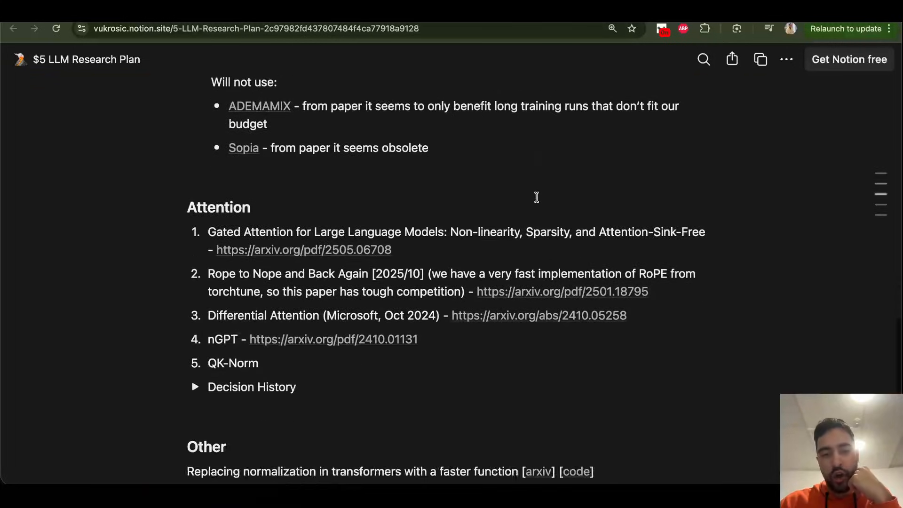
{"action": "scroll", "scroll_direction": "down", "scroll_amount": 3}
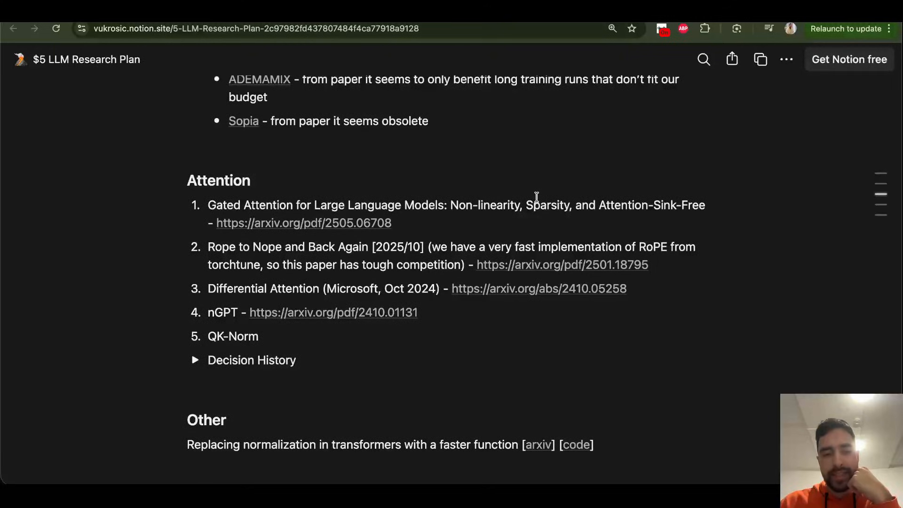
{"action": "scroll", "scroll_direction": "down", "scroll_amount": 3}
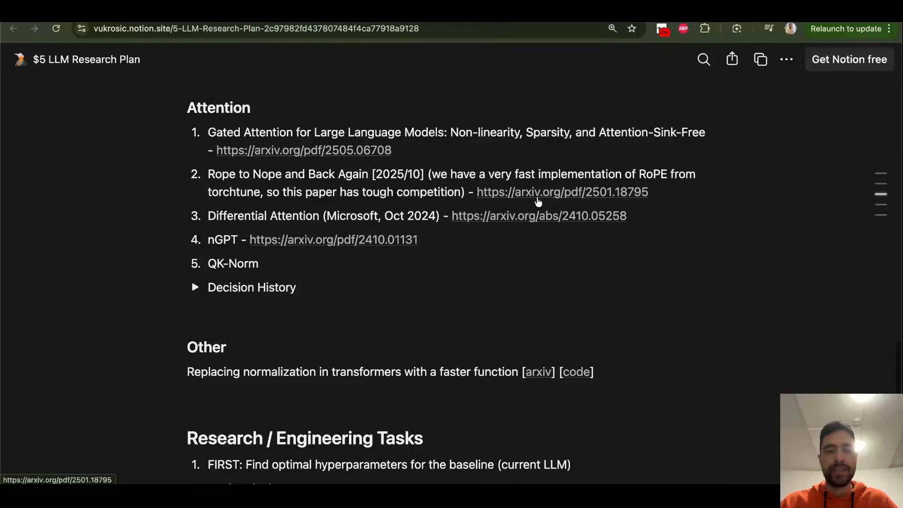
{"action": "scroll", "scroll_direction": "down", "scroll_amount": 3}
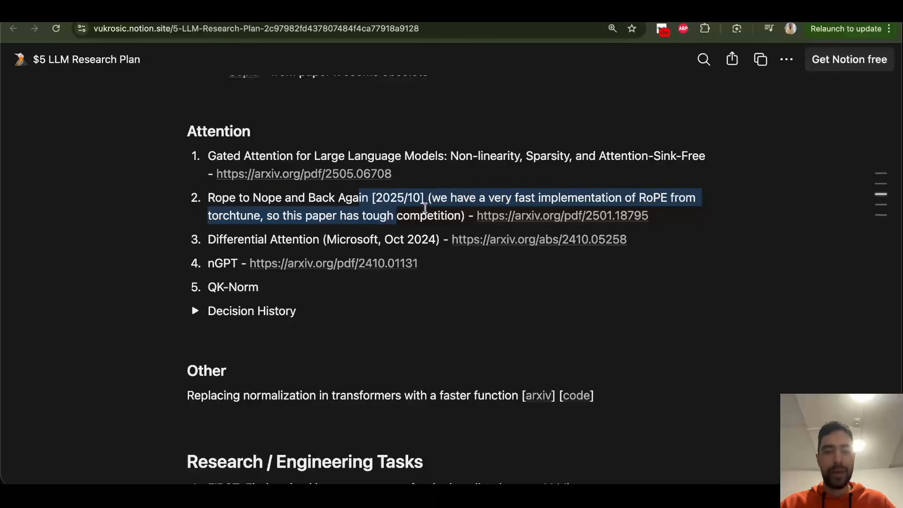
{"action": "scroll", "scroll_direction": "up", "scroll_amount": 3}
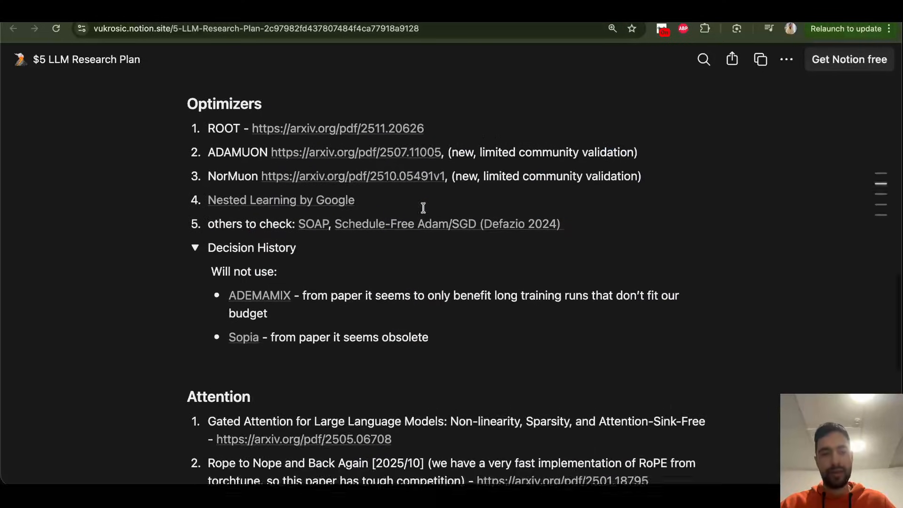
{"action": "scroll", "scroll_direction": "down", "scroll_amount": 3}
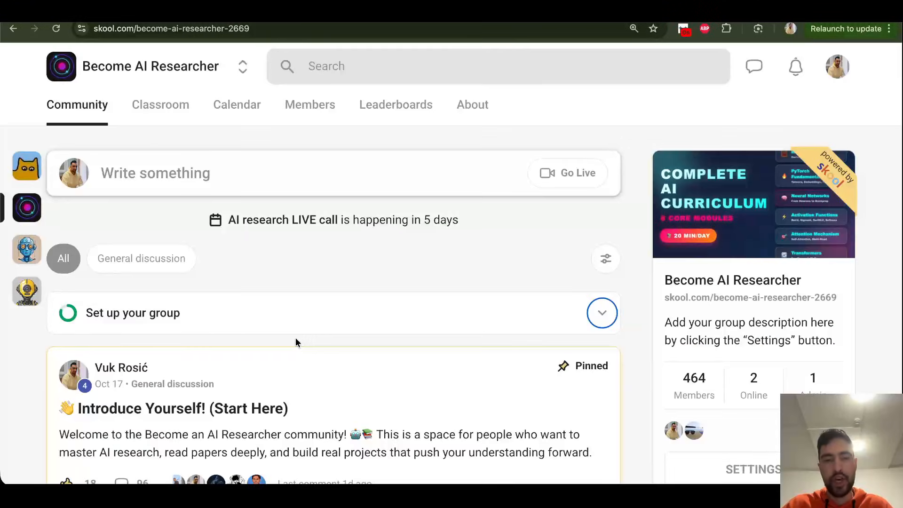
{"action": "mouse_move", "coordinate": [638, 158]}
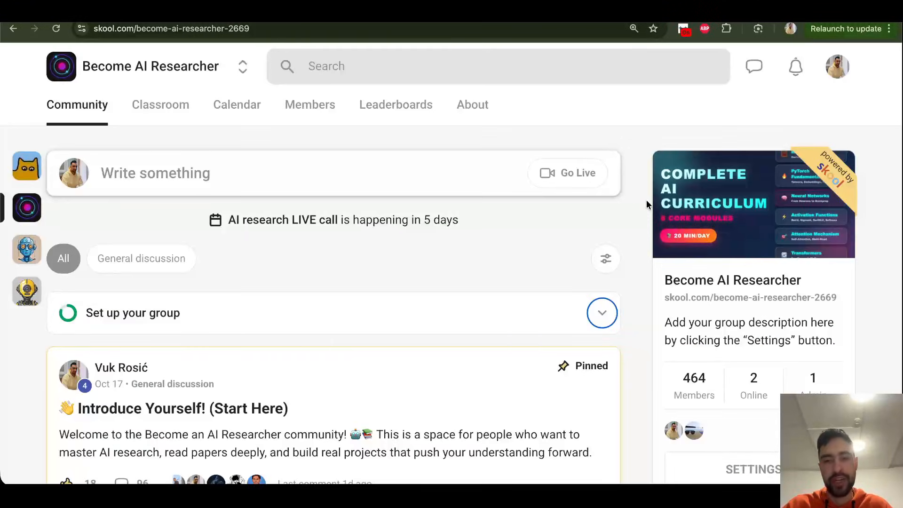
Step: Scroll the community feed past the pinned intro to the live-meeting recording and new-video posts
{"action": "scroll", "scroll_direction": "down", "scroll_amount": 3}
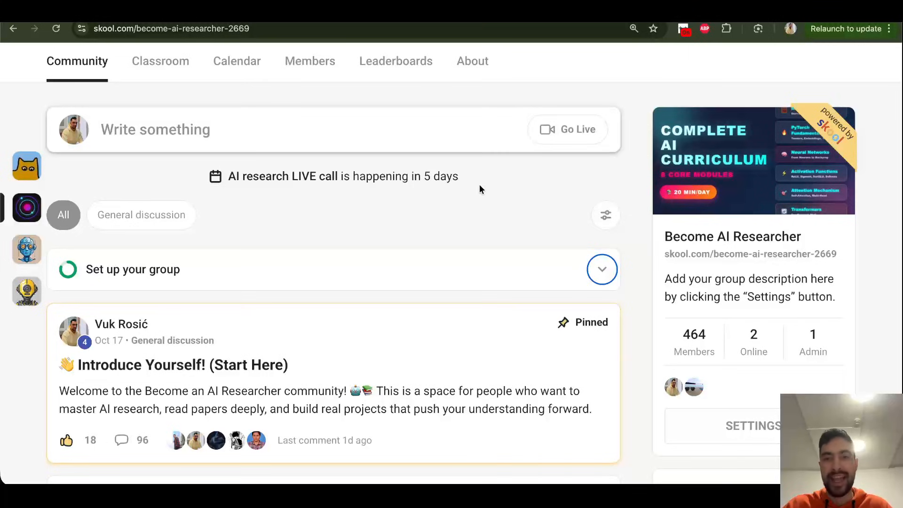
{"action": "mouse_move", "coordinate": [633, 178]}
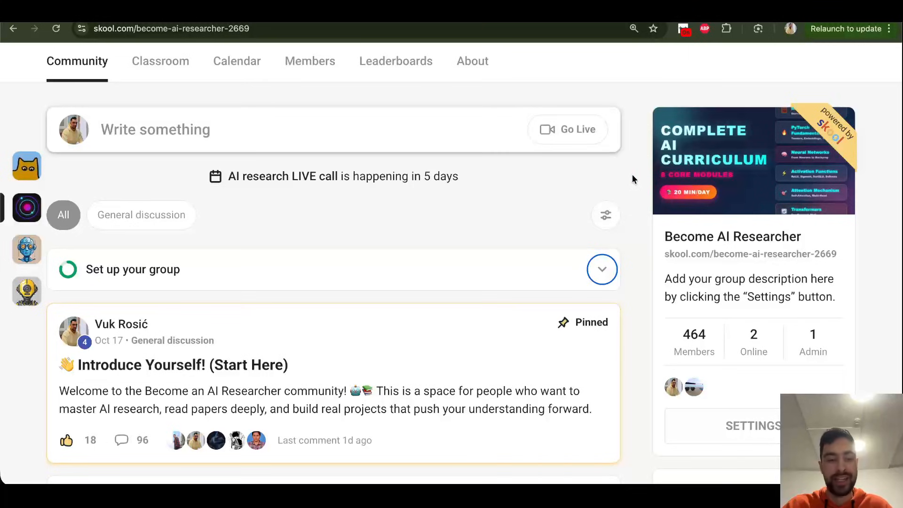
{"action": "scroll", "scroll_direction": "down", "scroll_amount": 3}
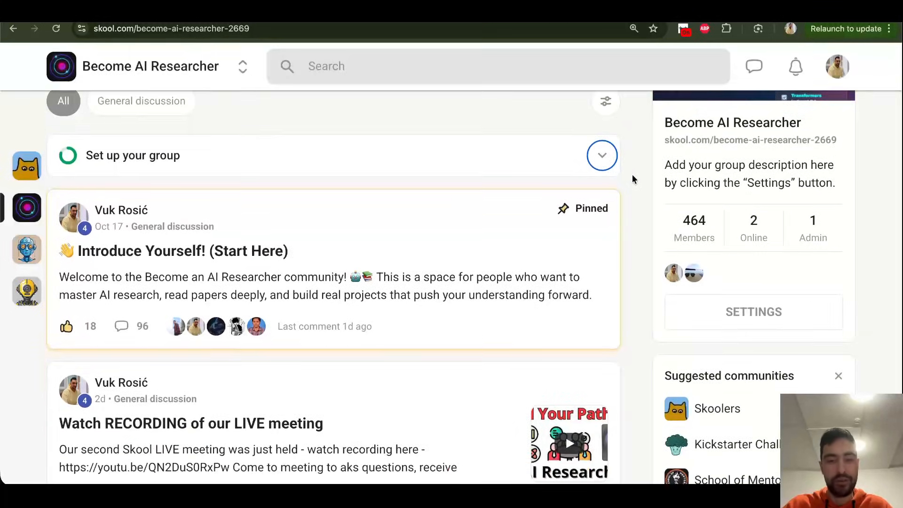
{"action": "scroll", "scroll_direction": "down", "scroll_amount": 3}
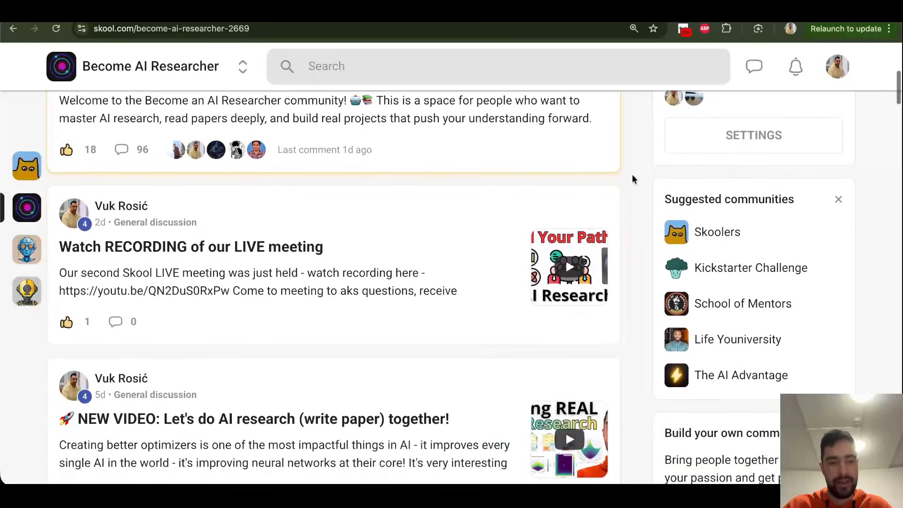
{"action": "scroll", "scroll_direction": "down", "scroll_amount": 3}
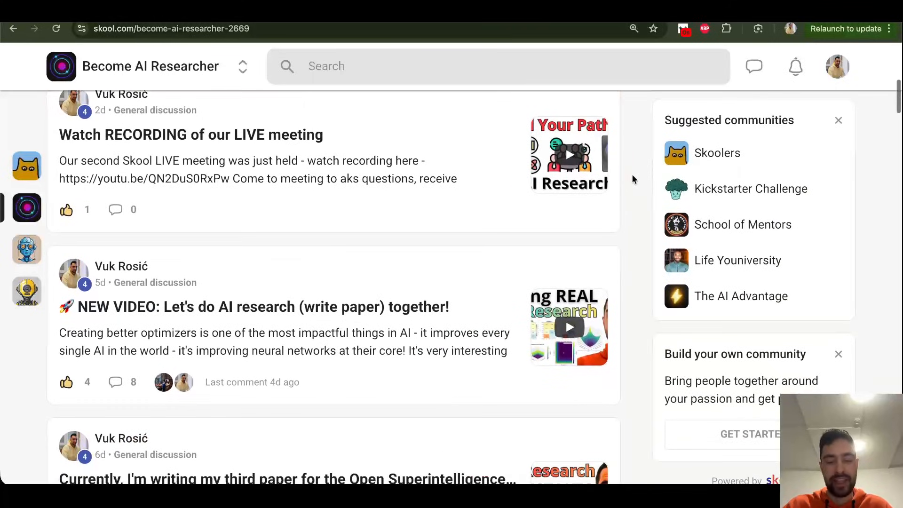
{"action": "mouse_move", "coordinate": [643, 173]}
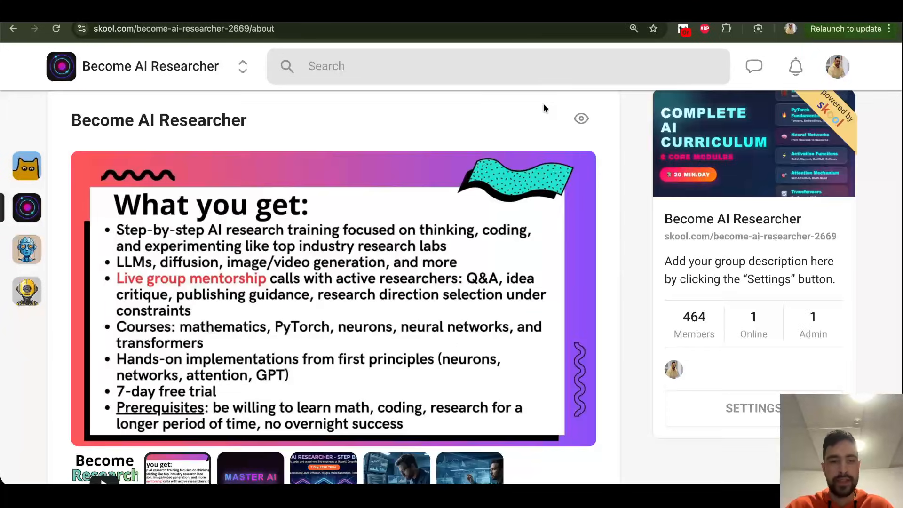
Step: Scroll the About page to the 'What you get' overview with trainings, courses and free trial
{"action": "scroll", "scroll_direction": "down", "scroll_amount": 3}
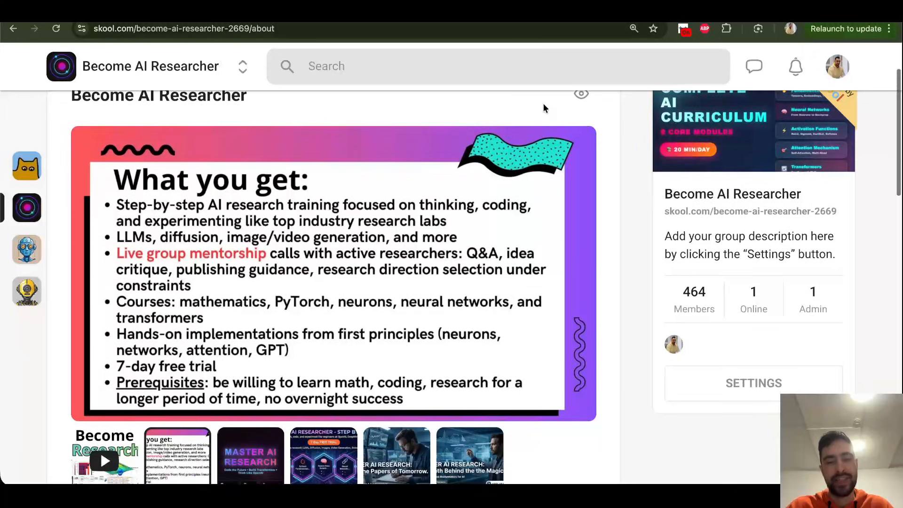
{"action": "mouse_move", "coordinate": [607, 143]}
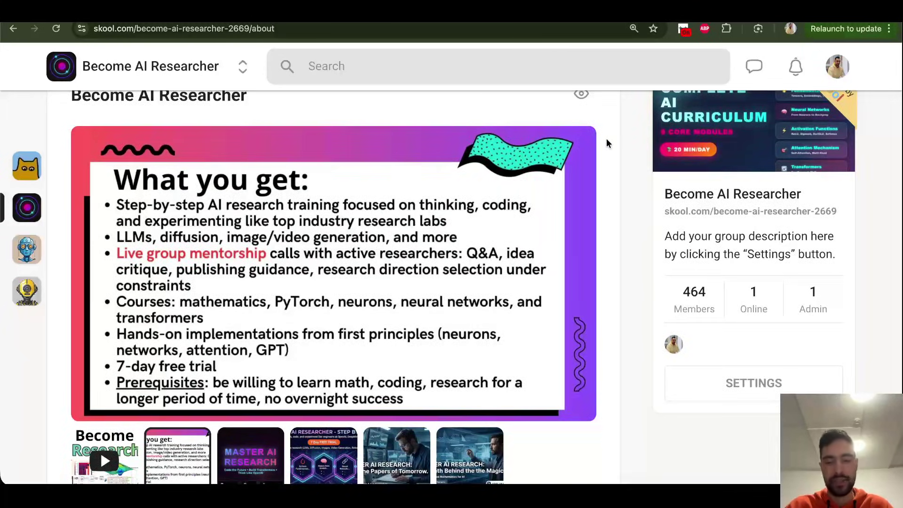